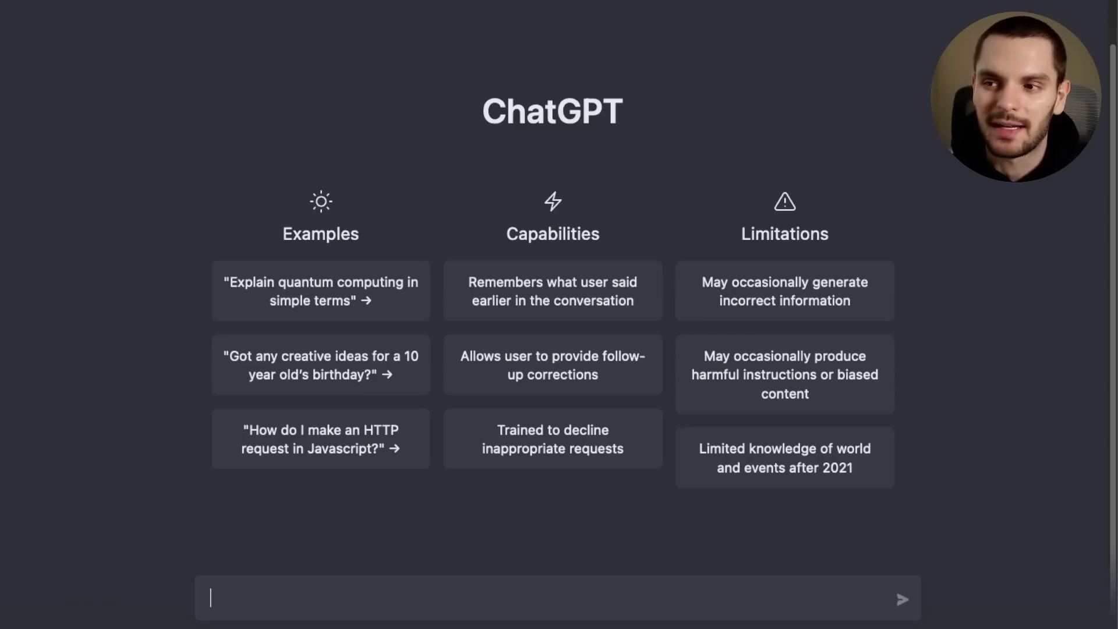
Step: Ask ChatGPT to explain Rust lifetimes, then ask why generic lifetime annotations are necessary
text(expl)
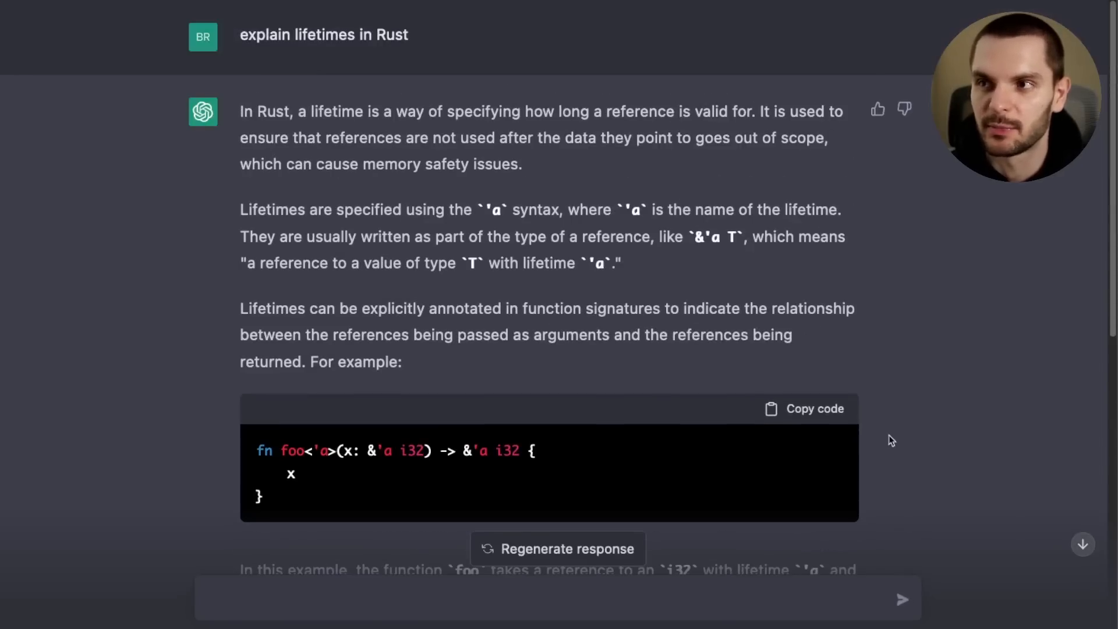
scroll(down, 3)
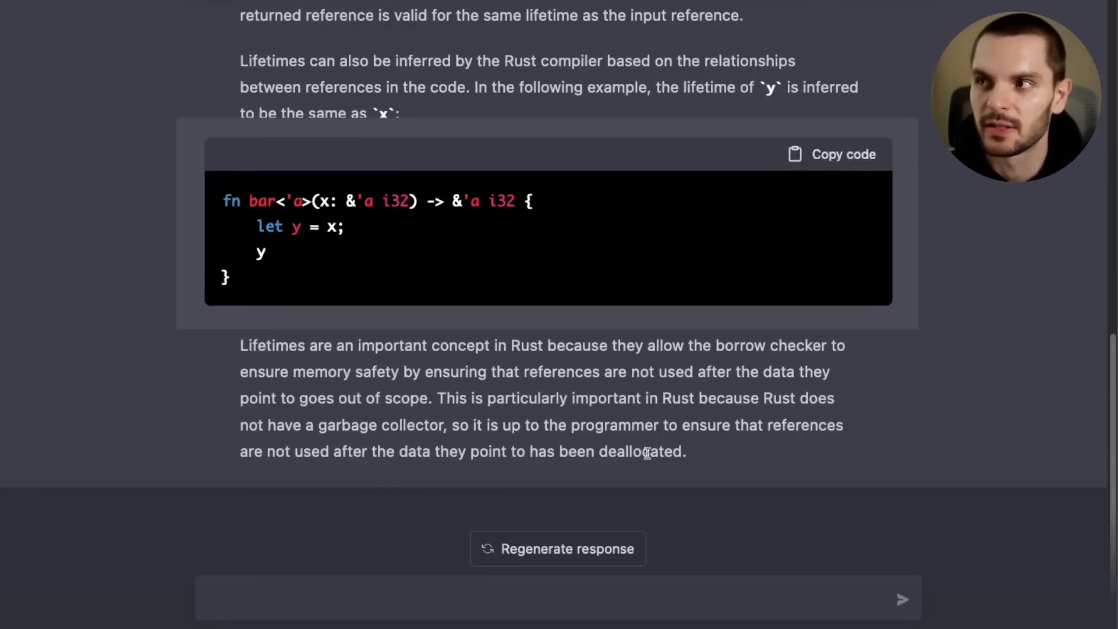
click(831, 154)
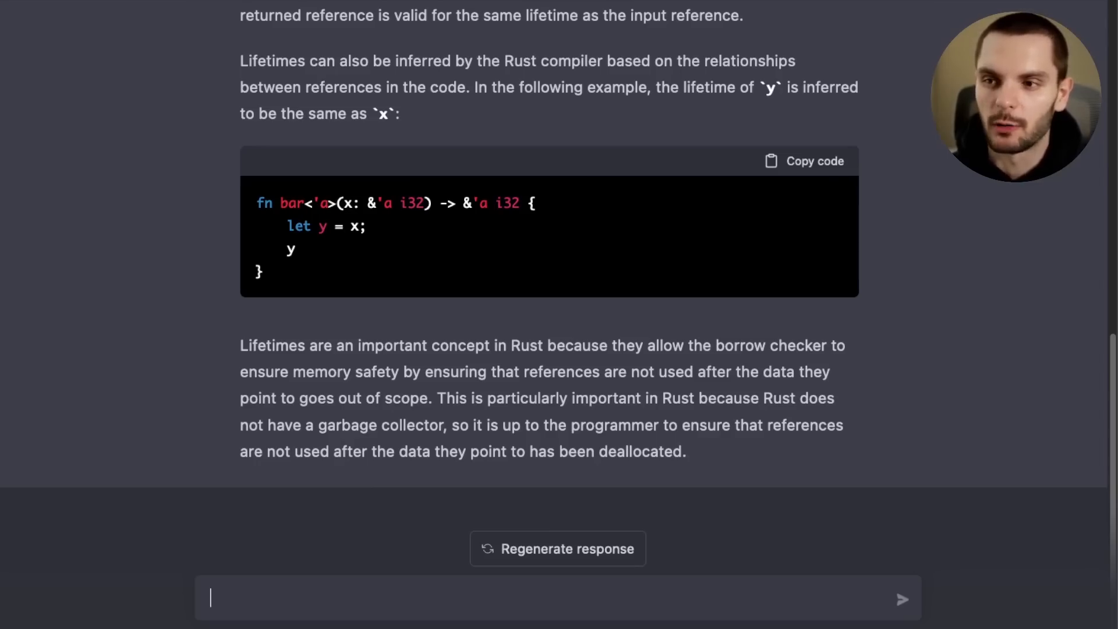
text(Why are generic lifetime annotations necessary?)
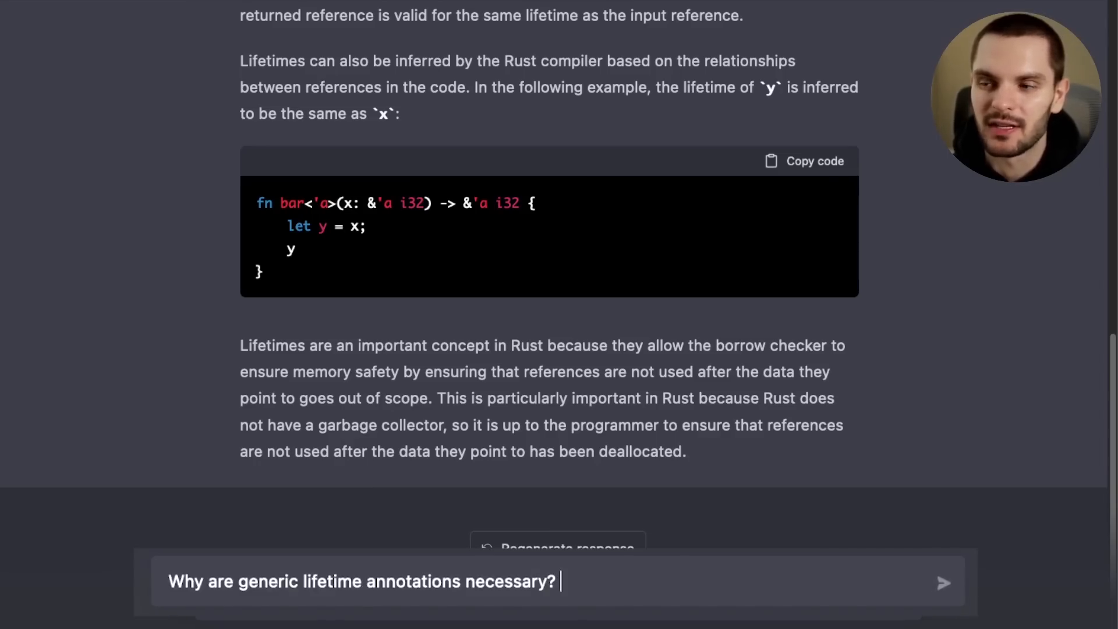
click(943, 582)
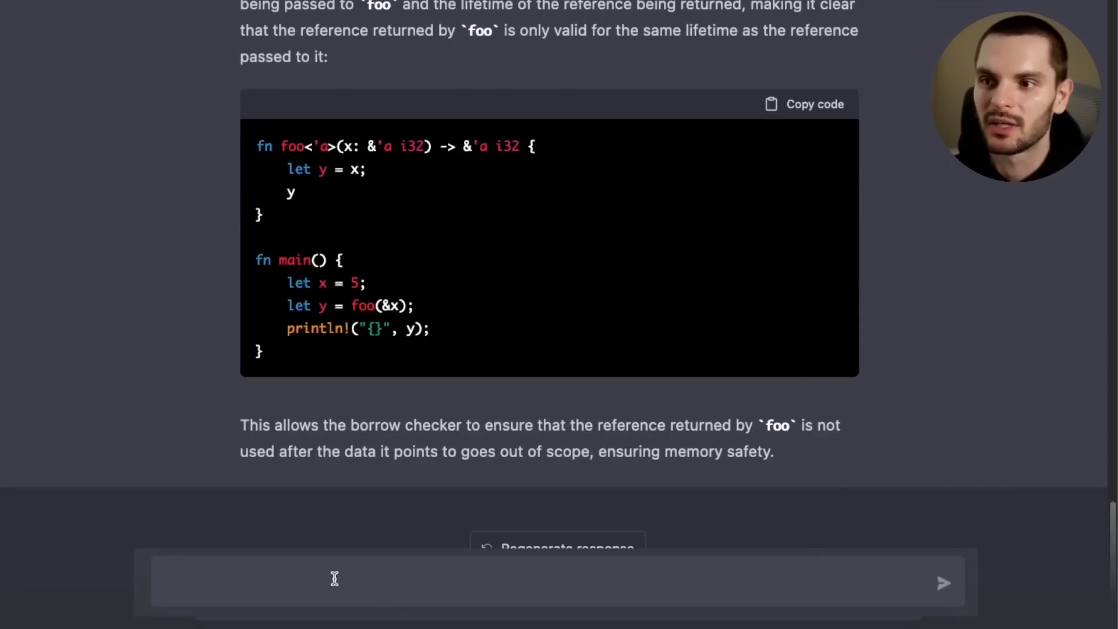
Step: Send 'I'm still confused' and scroll through the fuller lifetimes explanation with inference examples
text(I'm still confused)
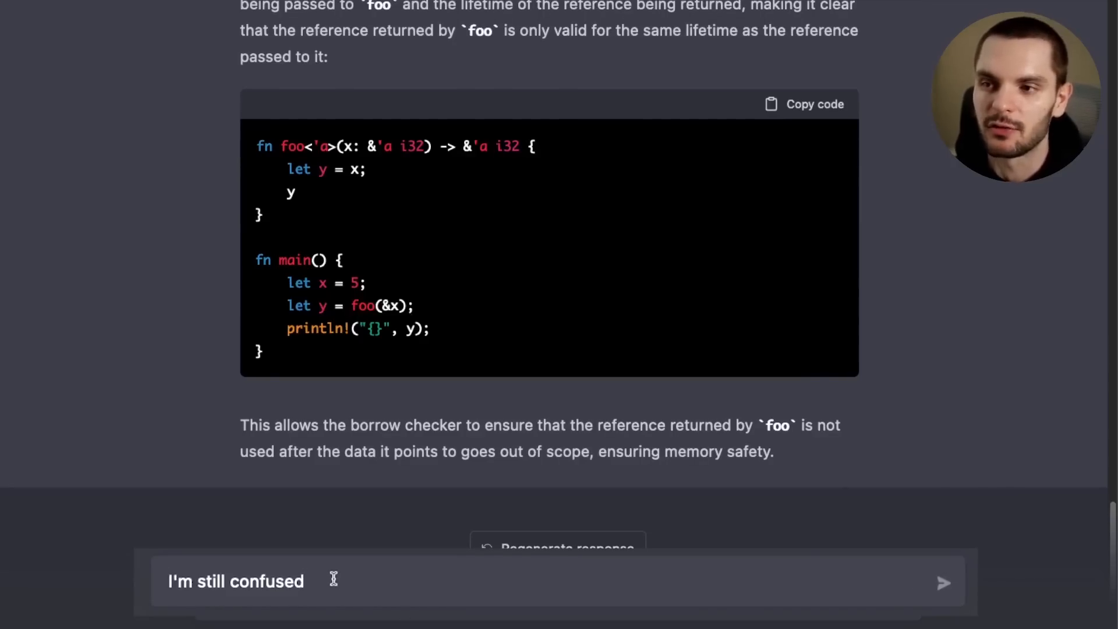
click(942, 582)
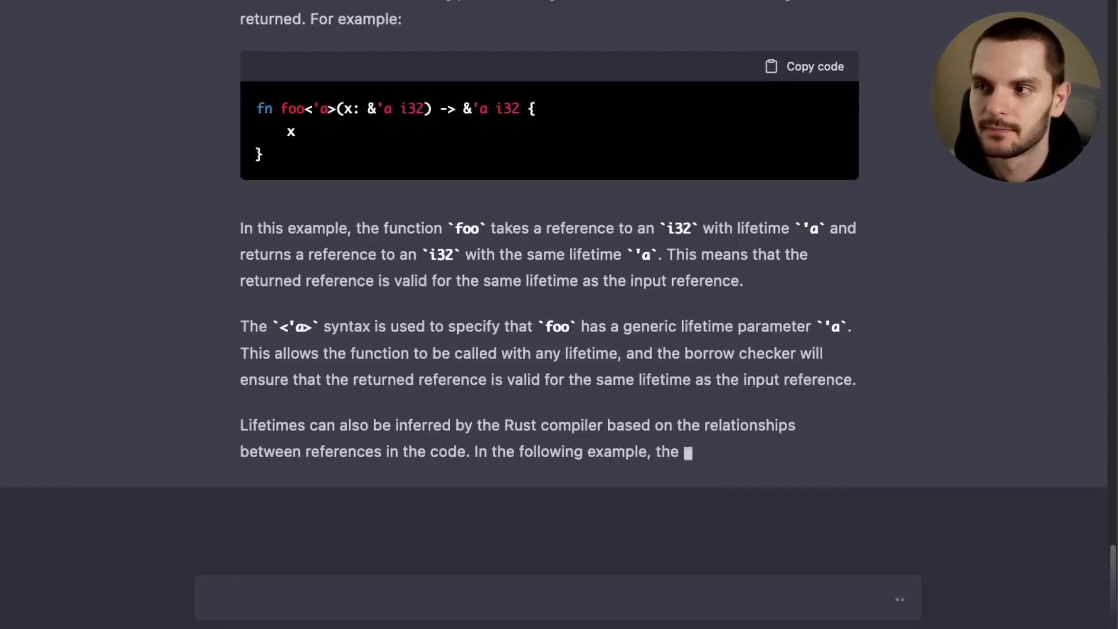
scroll(down, 3)
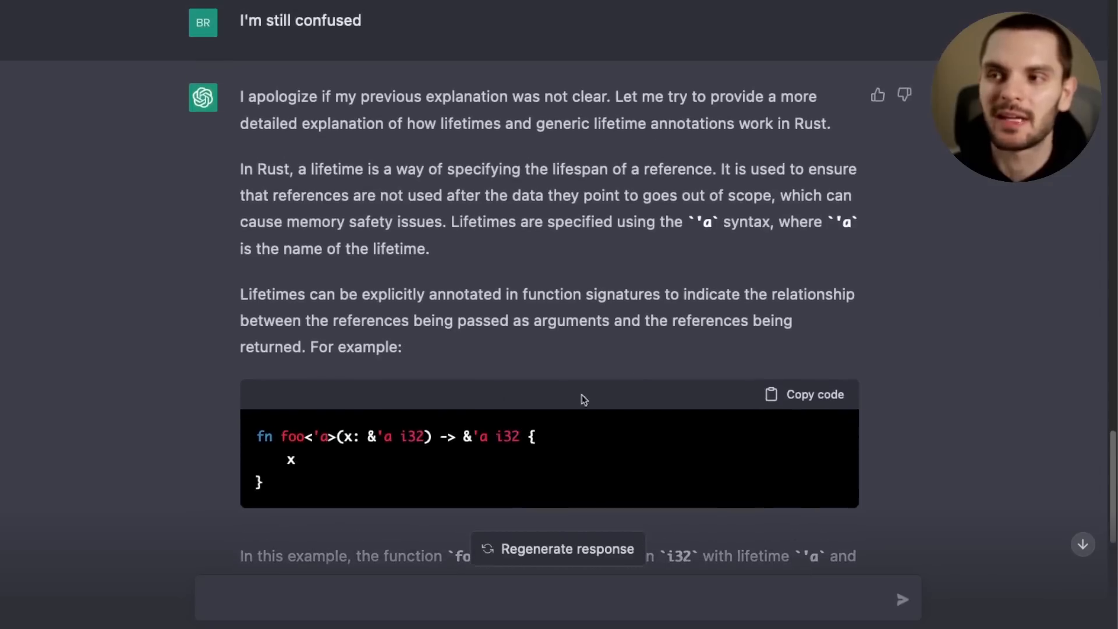
scroll(down, 3)
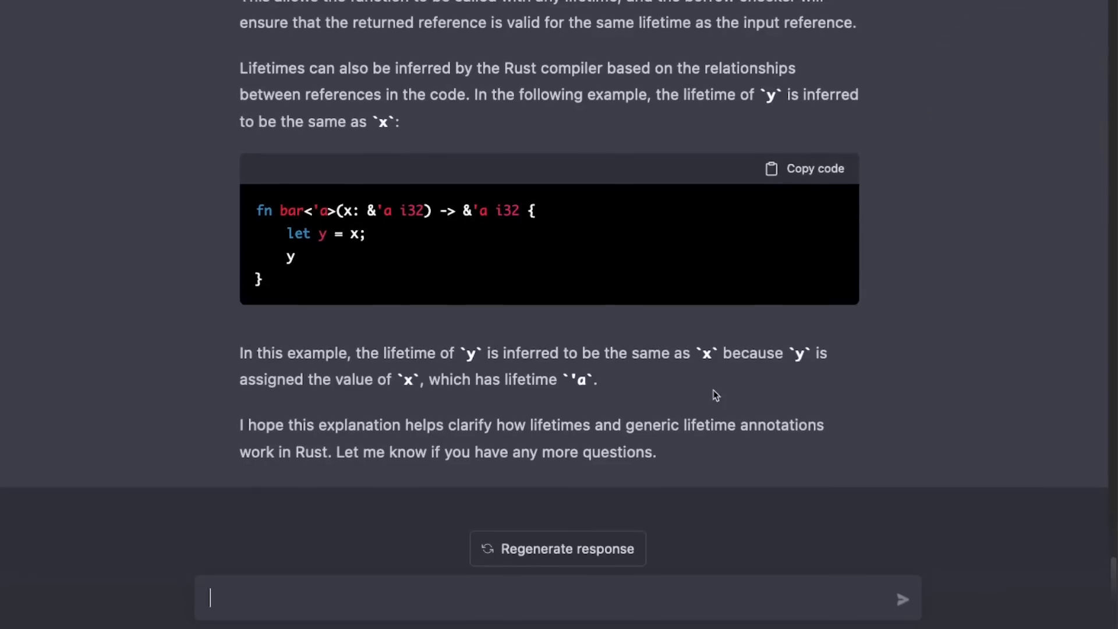
scroll(down, 3)
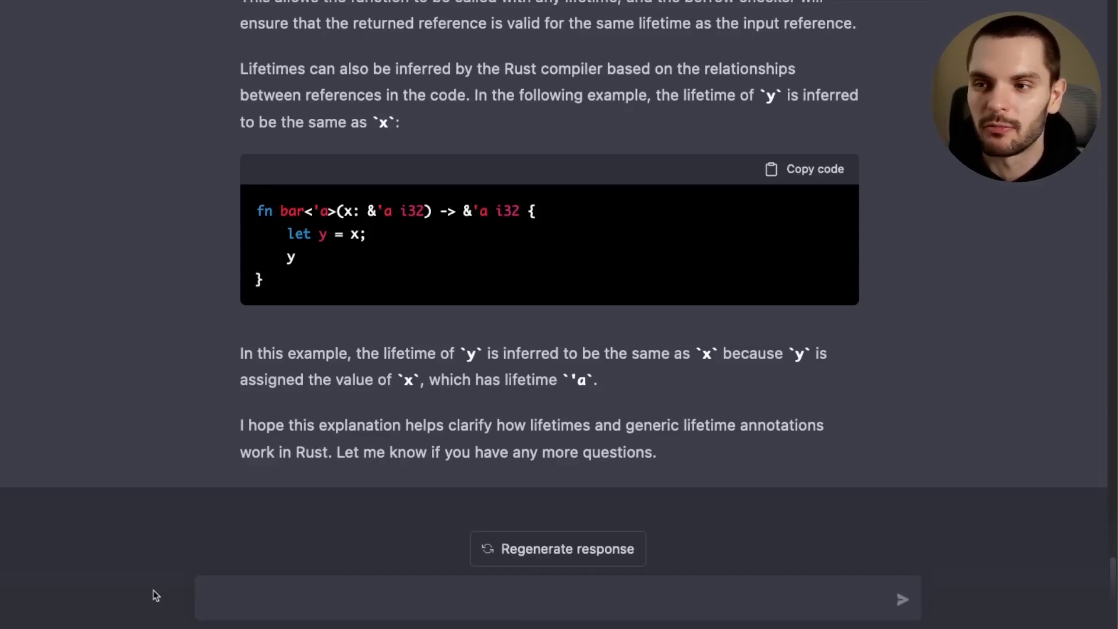
Step: Ask how to convert an Option into a Result and read the map_or_else example
text(In Rust how do I turn an Option type into a Result type?)
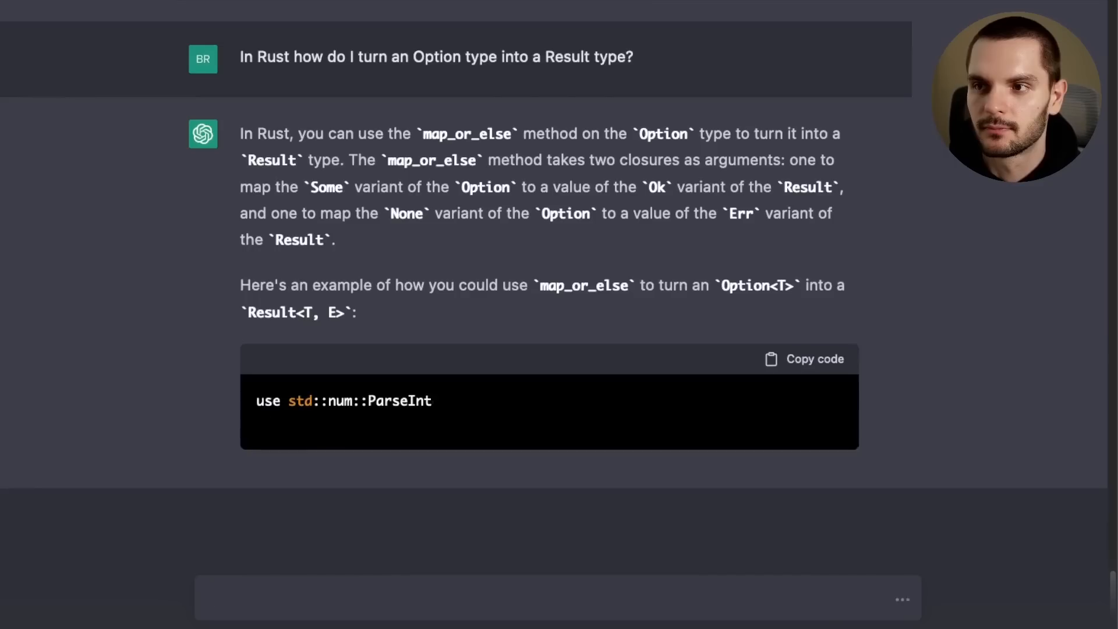
scroll(down, 3)
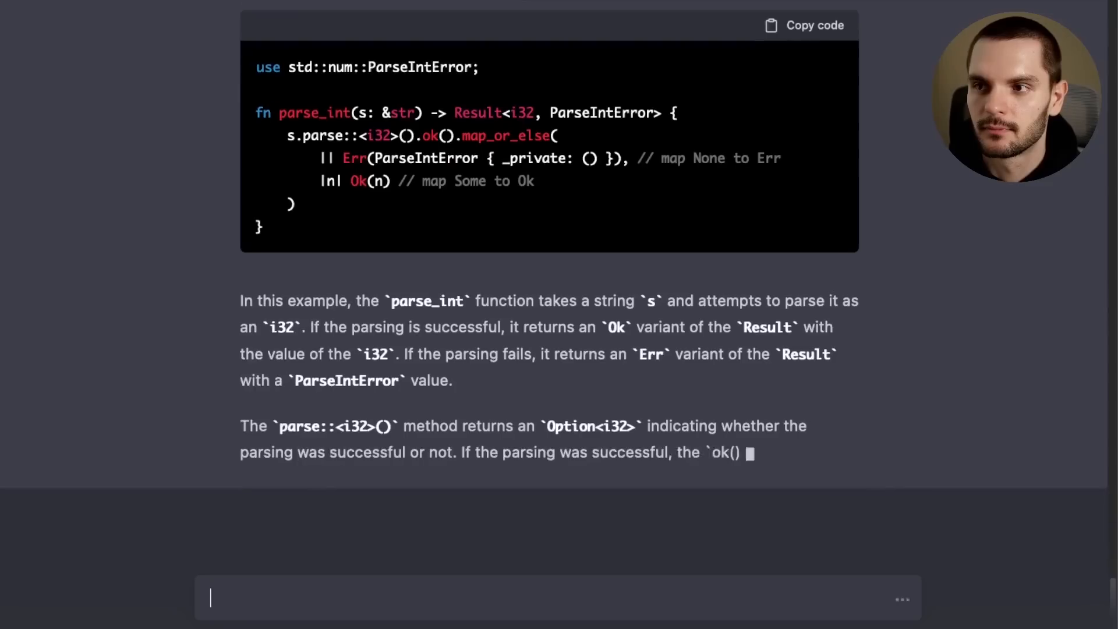
scroll(down, 3)
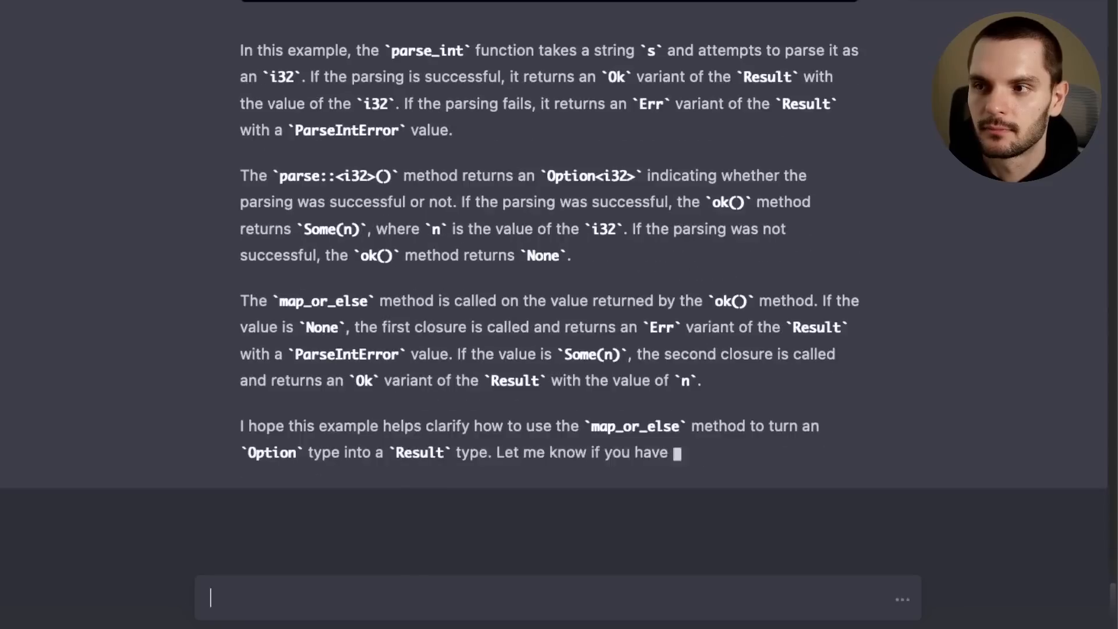
scroll(up, 3)
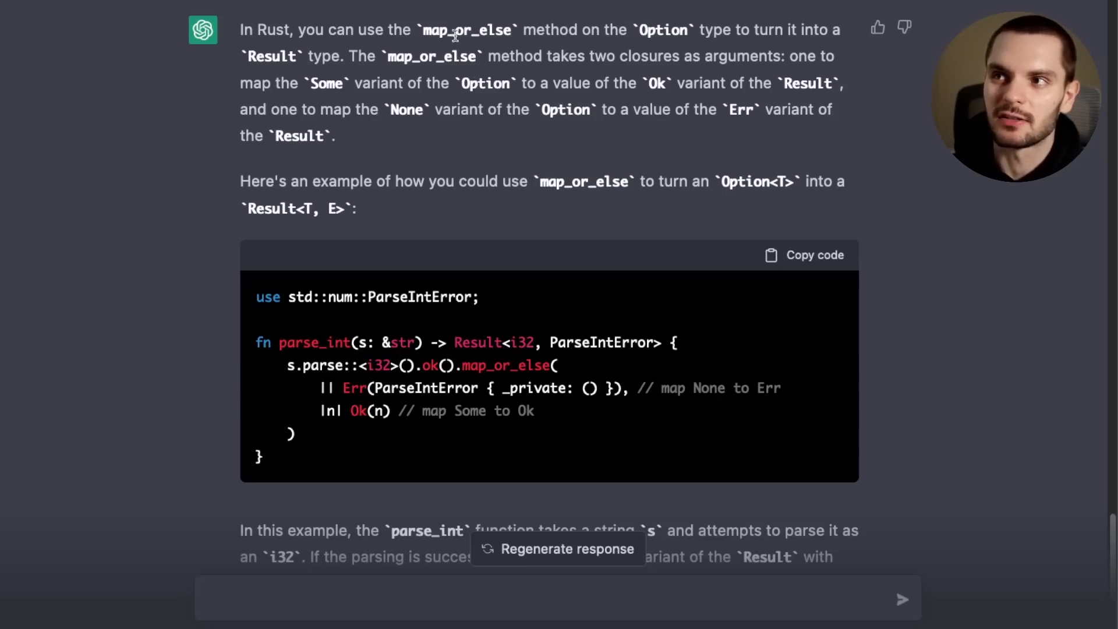
double_click(466, 30)
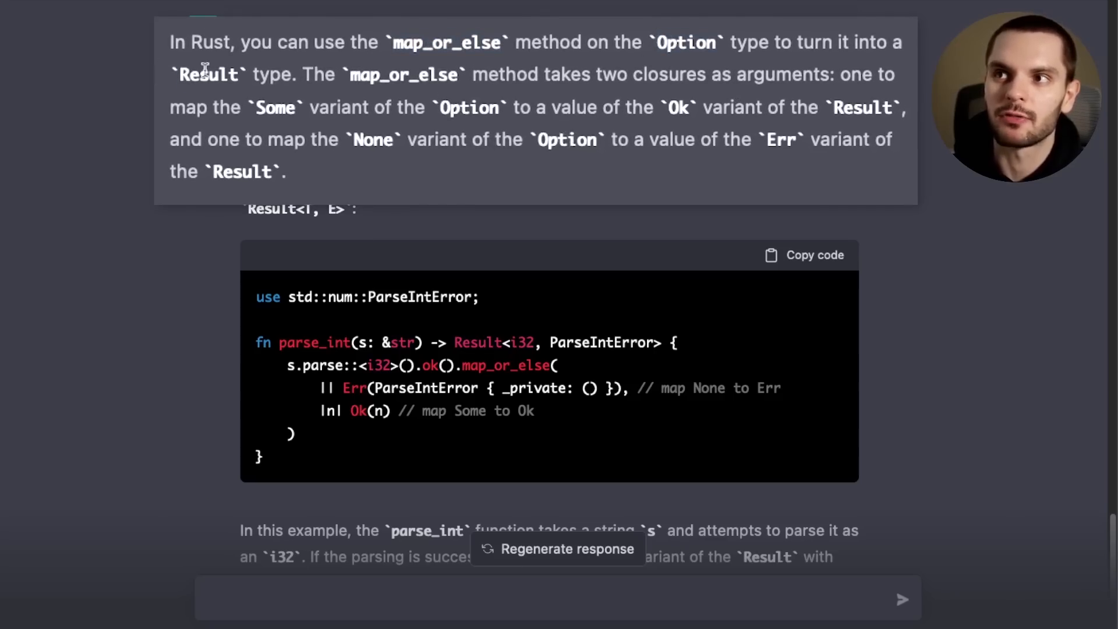
double_click(273, 107)
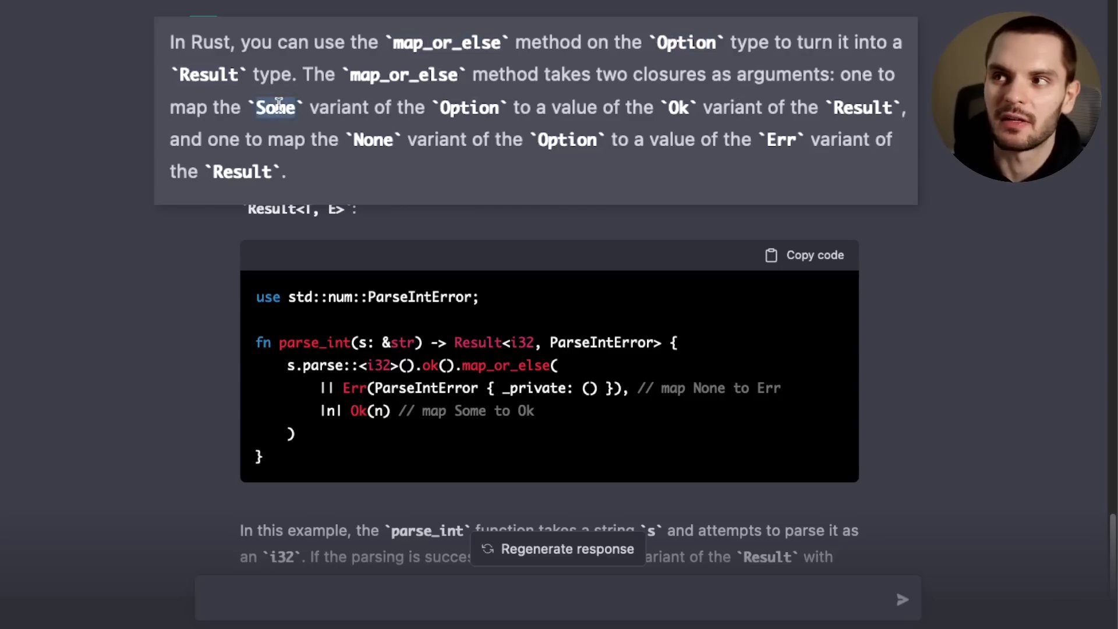
double_click(372, 139)
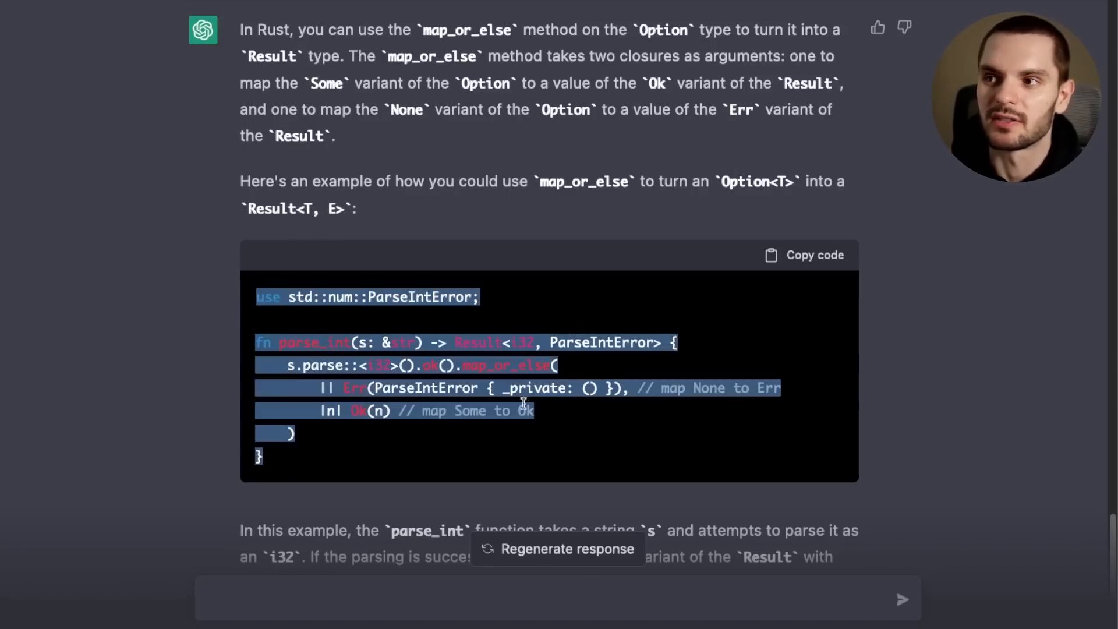
scroll(down, 3)
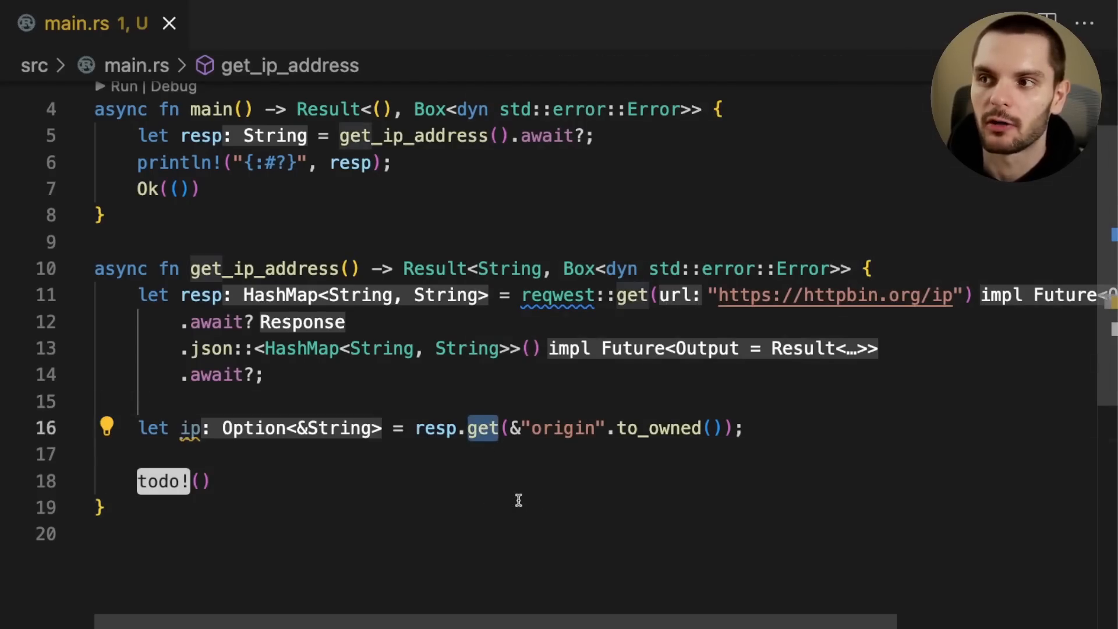
Step: In main.rs, select 'origin' and 'ip' in get_ip_address and place the caret at todo!()
double_click(562, 428)
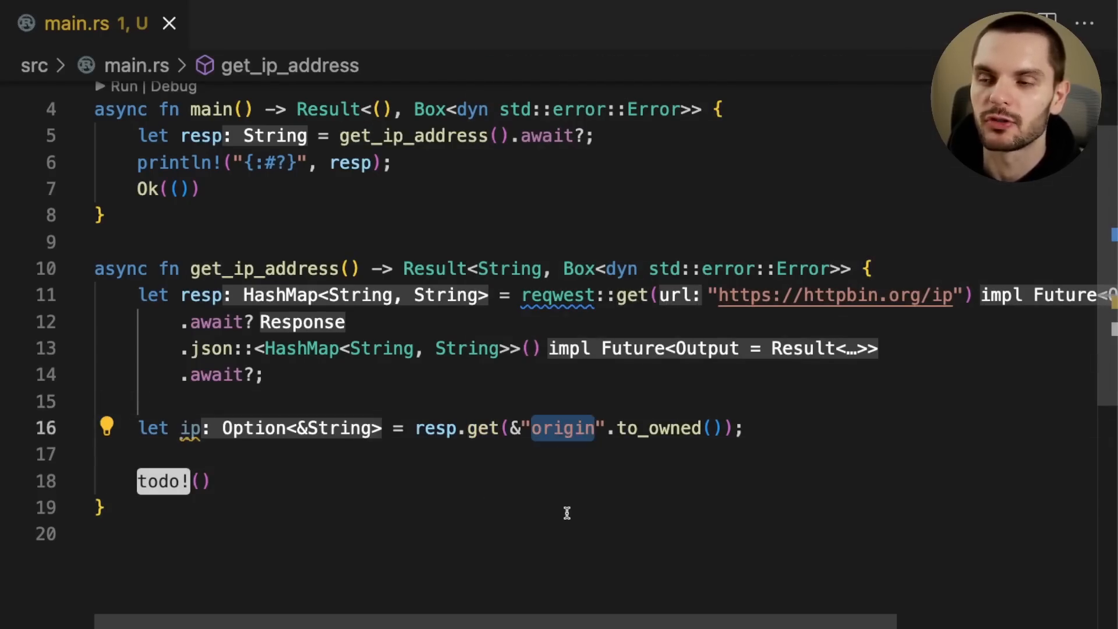
click(191, 428)
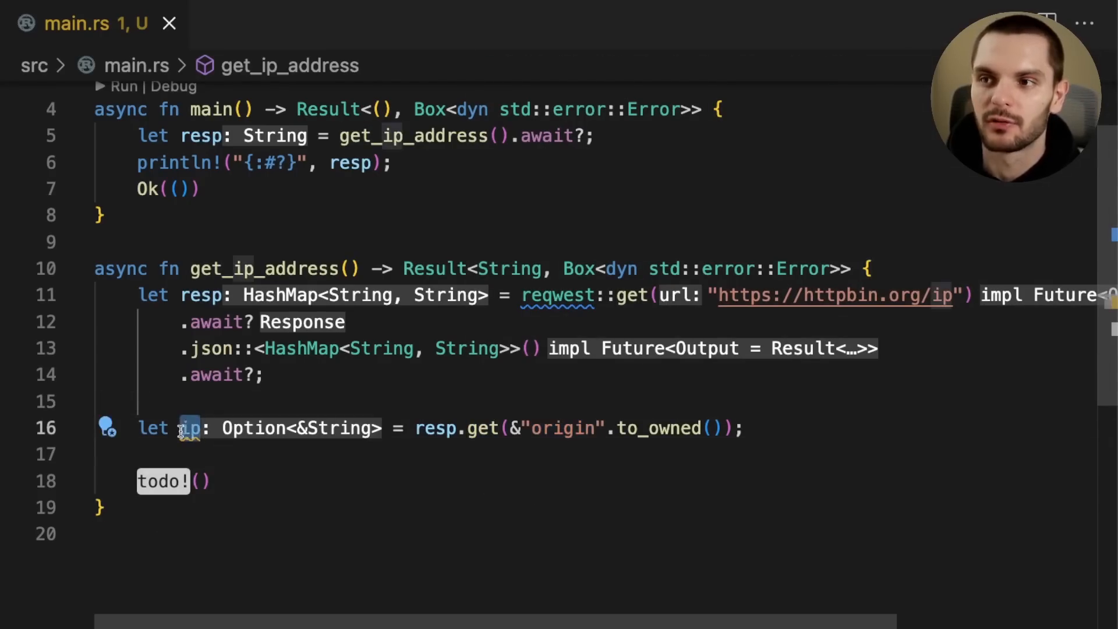
mouse_move(389, 441)
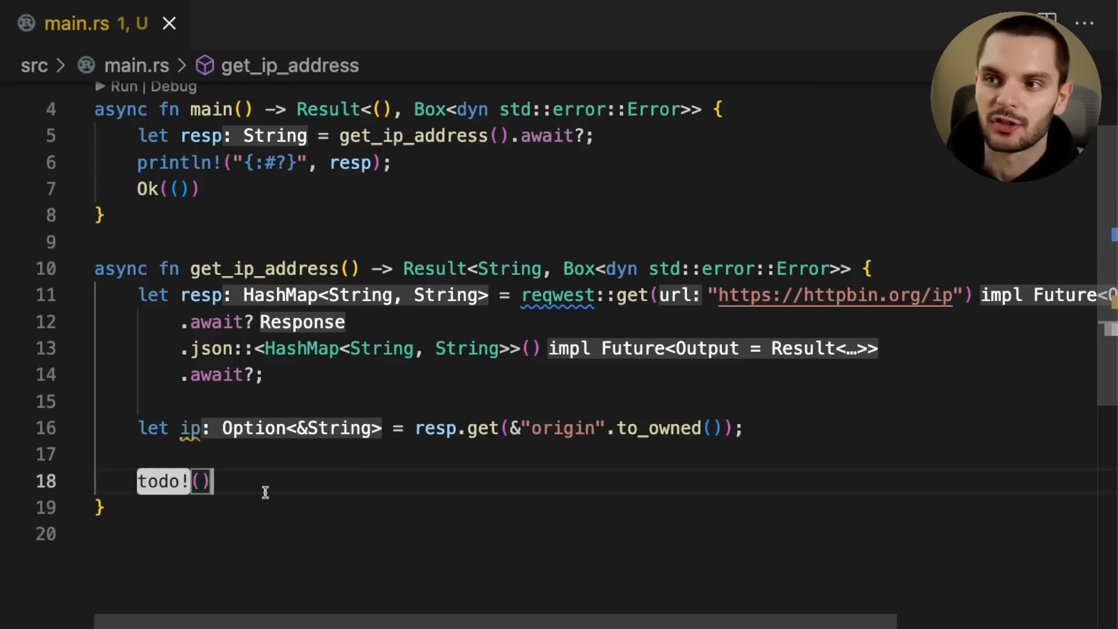
click(171, 428)
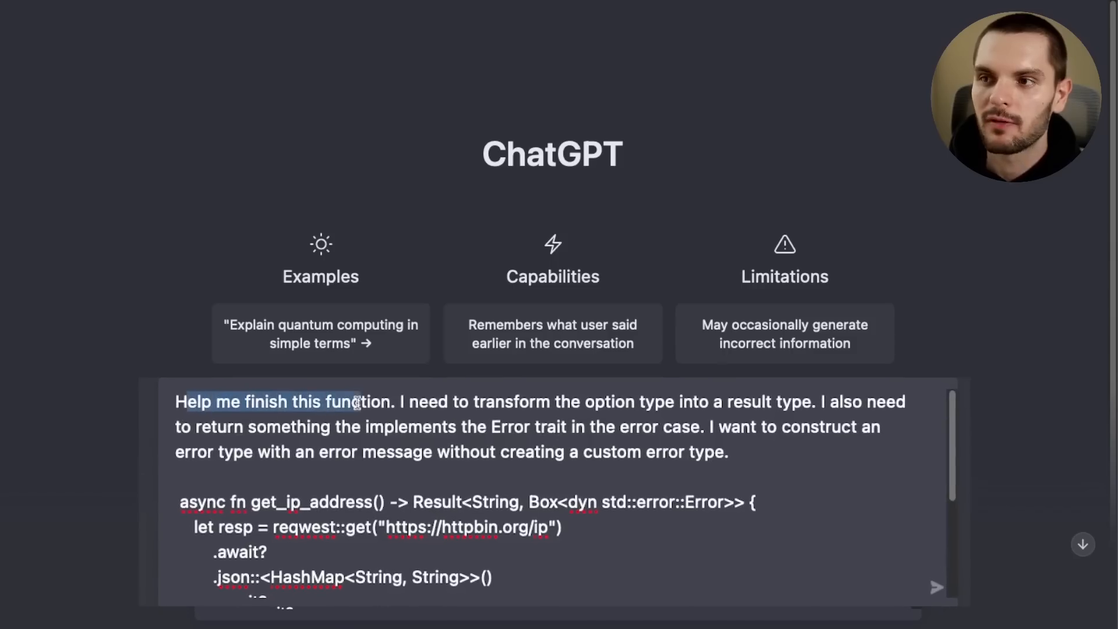
Step: Submit the 'Help me finish this function' prompt and highlight the io::Error in the match-based answer
drag(356, 401, 603, 402)
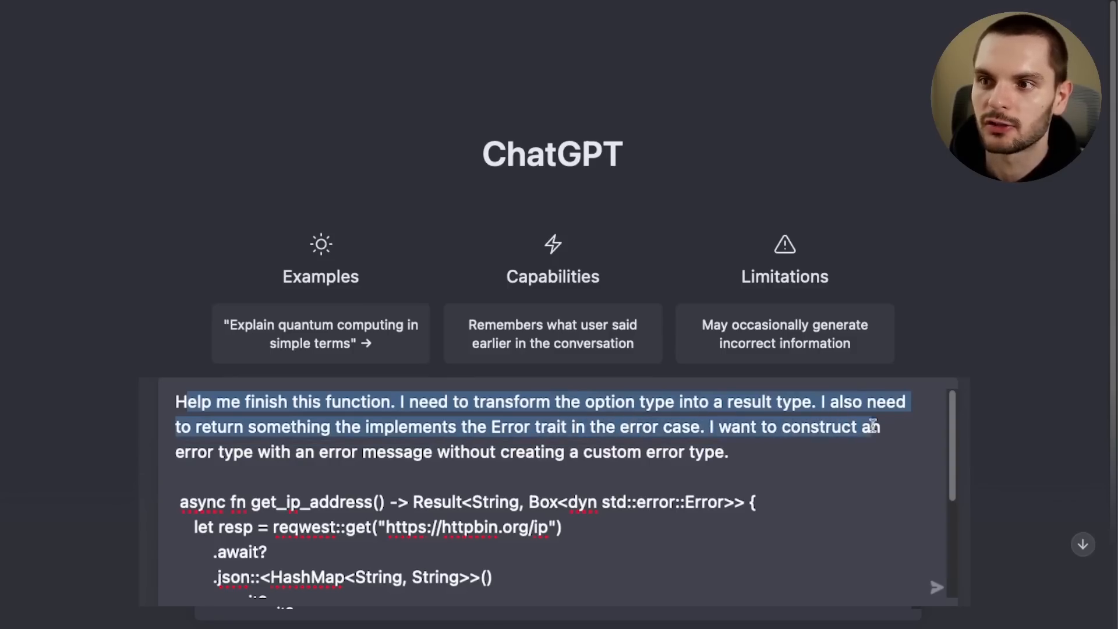
drag(873, 426, 460, 451)
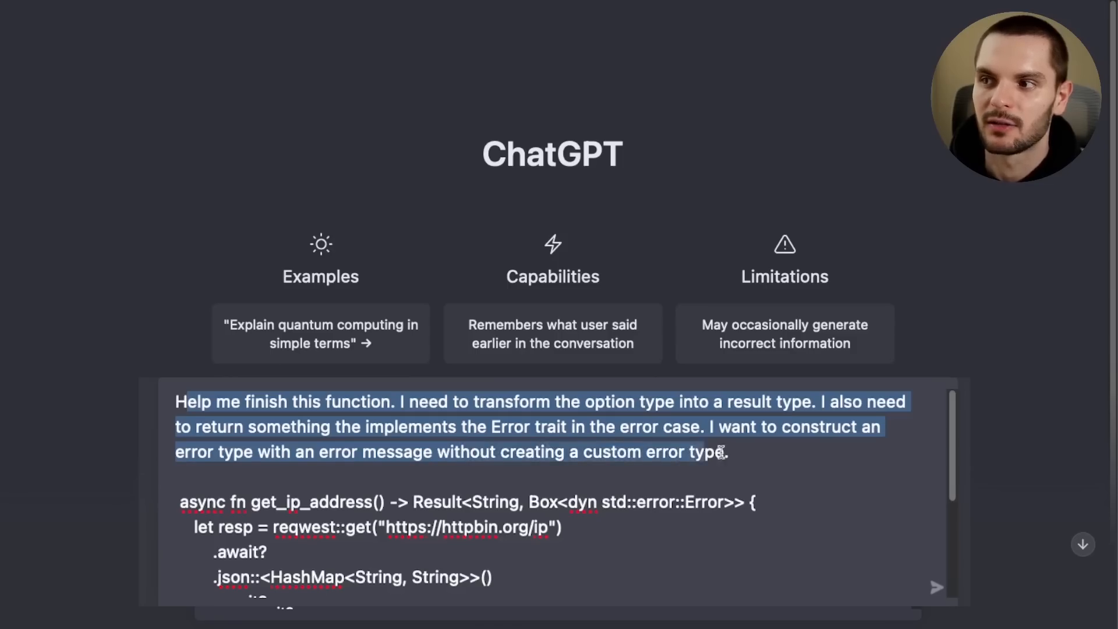
click(571, 481)
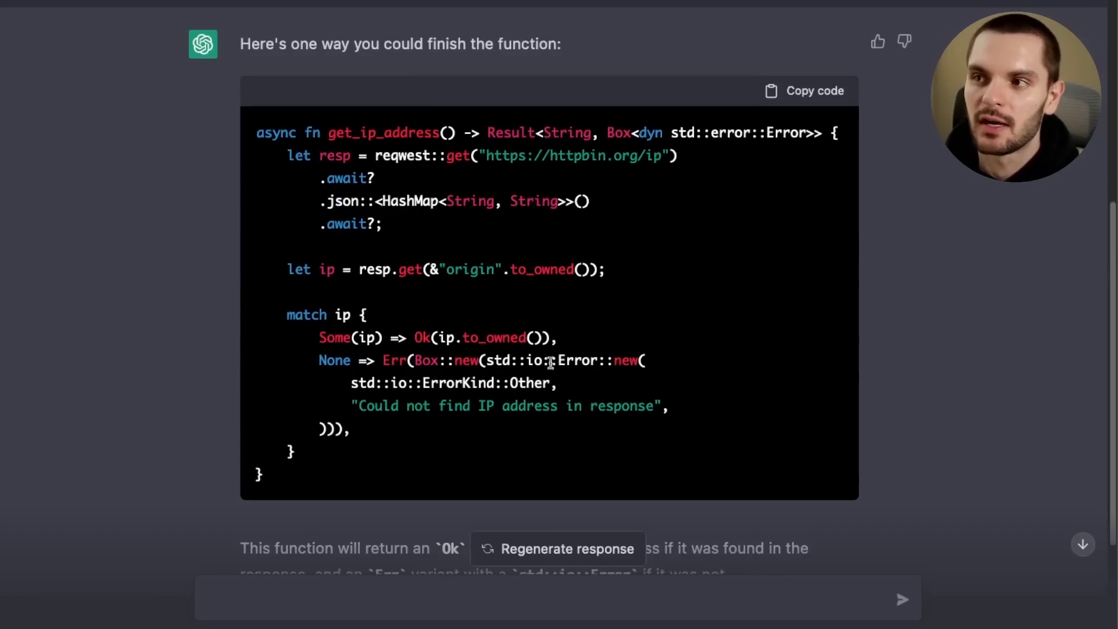
double_click(570, 360)
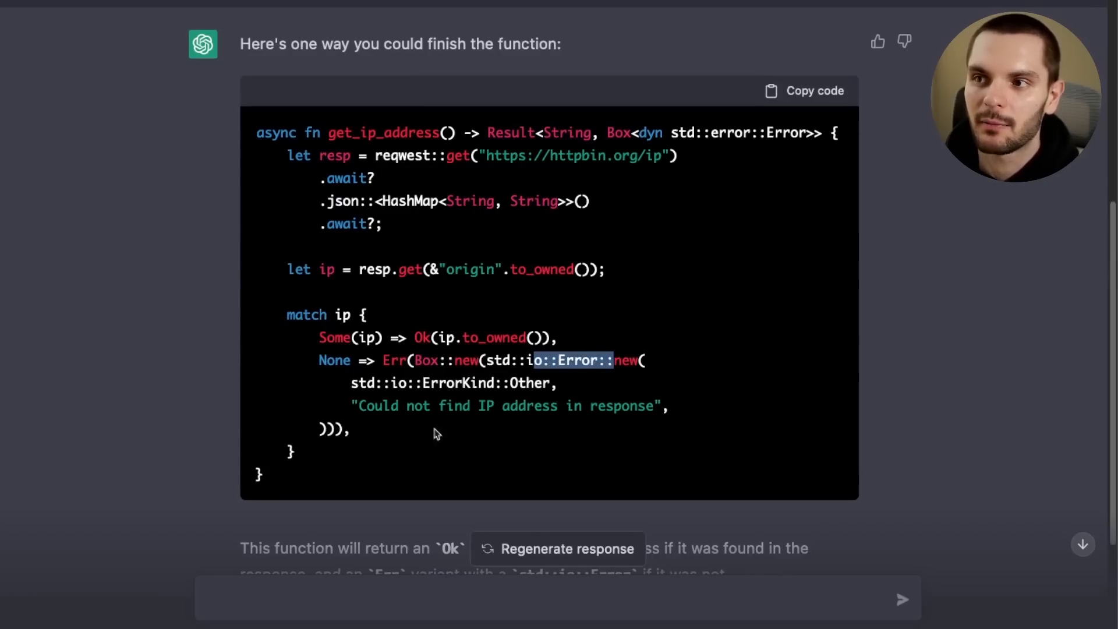
drag(359, 406, 663, 406)
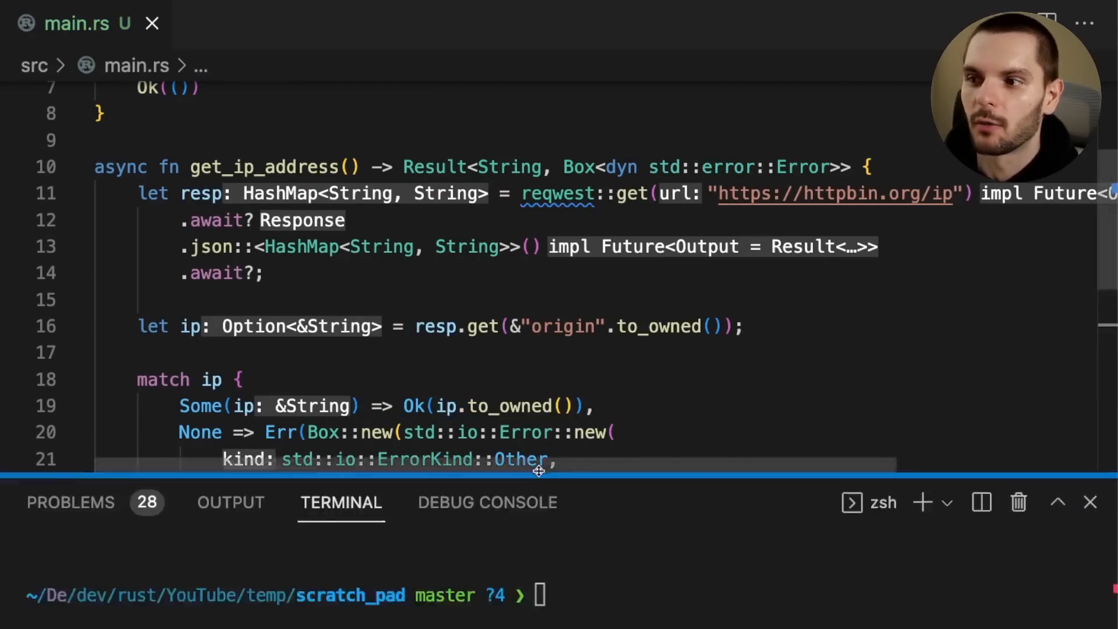
Step: Run 'cargo run --bin scratch_pad' in the integrated terminal
text(cargo run --bin scratch_pad)
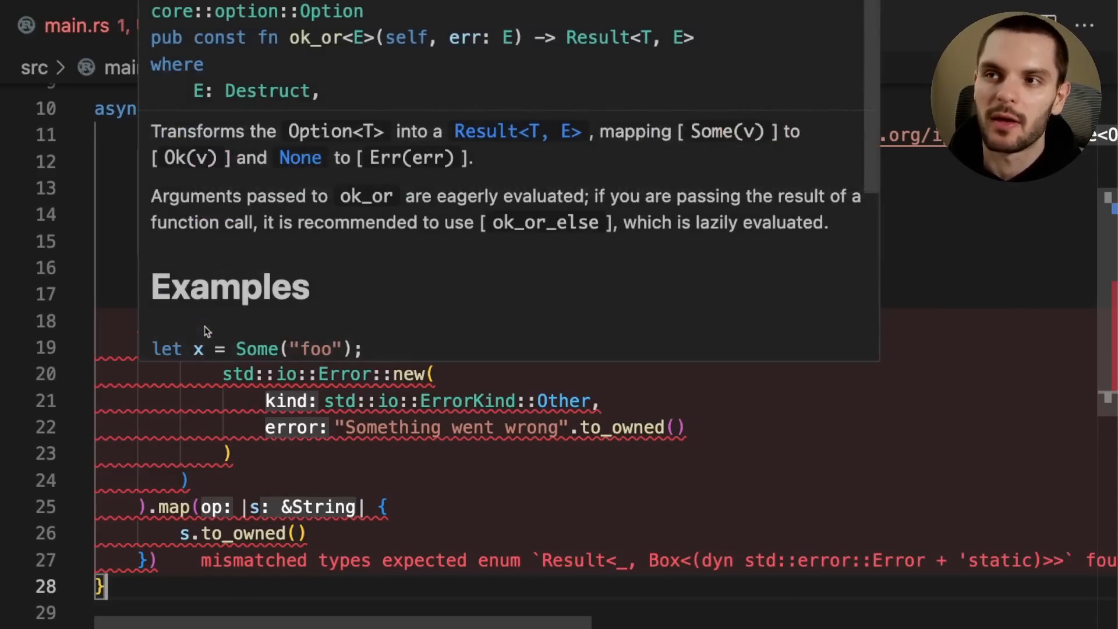
mouse_move(406, 180)
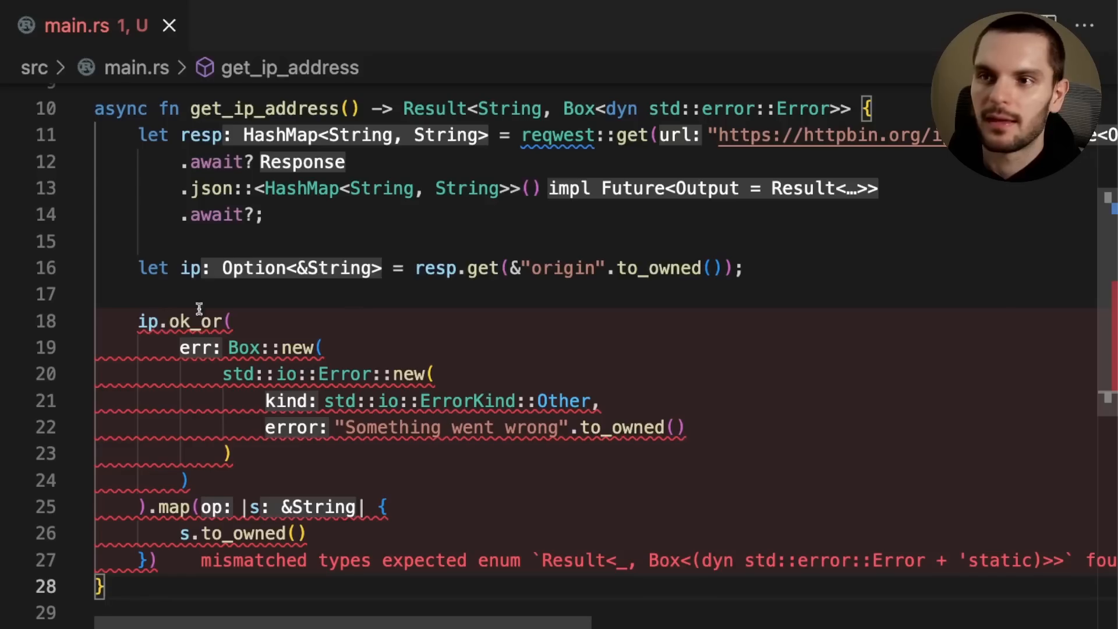
mouse_move(297, 441)
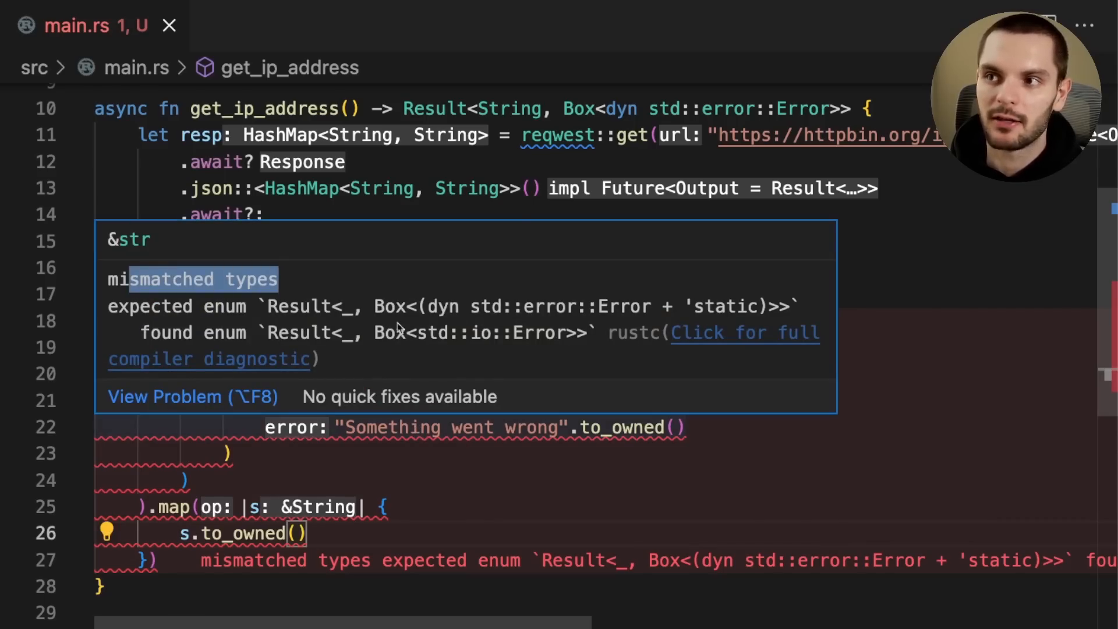
mouse_move(376, 318)
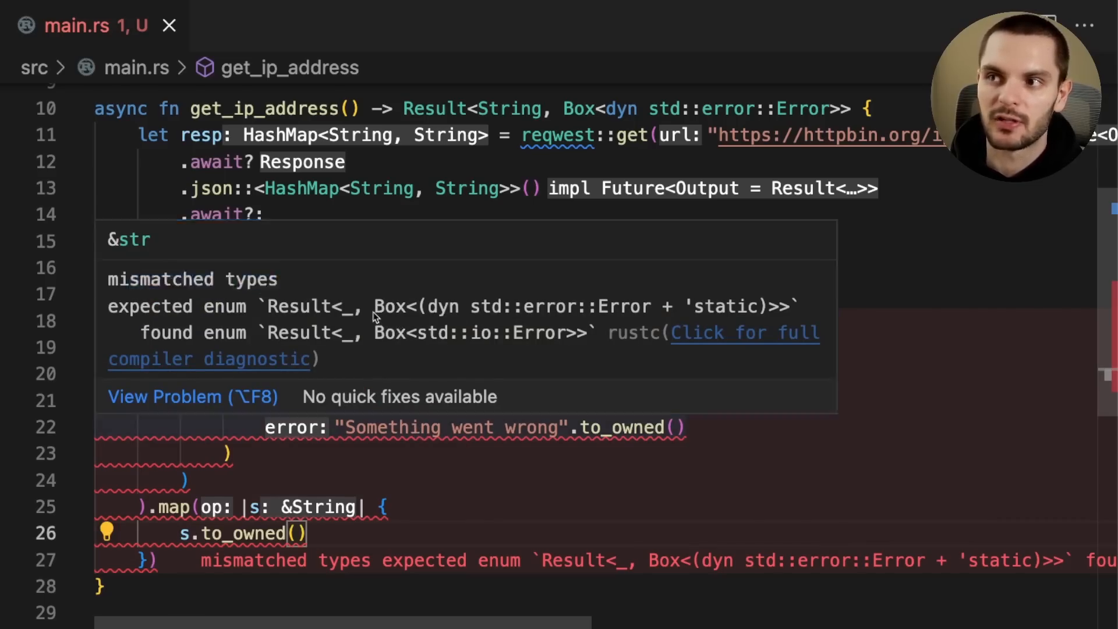
Step: Highlight the mismatched types error on the ok_or and map version
double_click(581, 306)
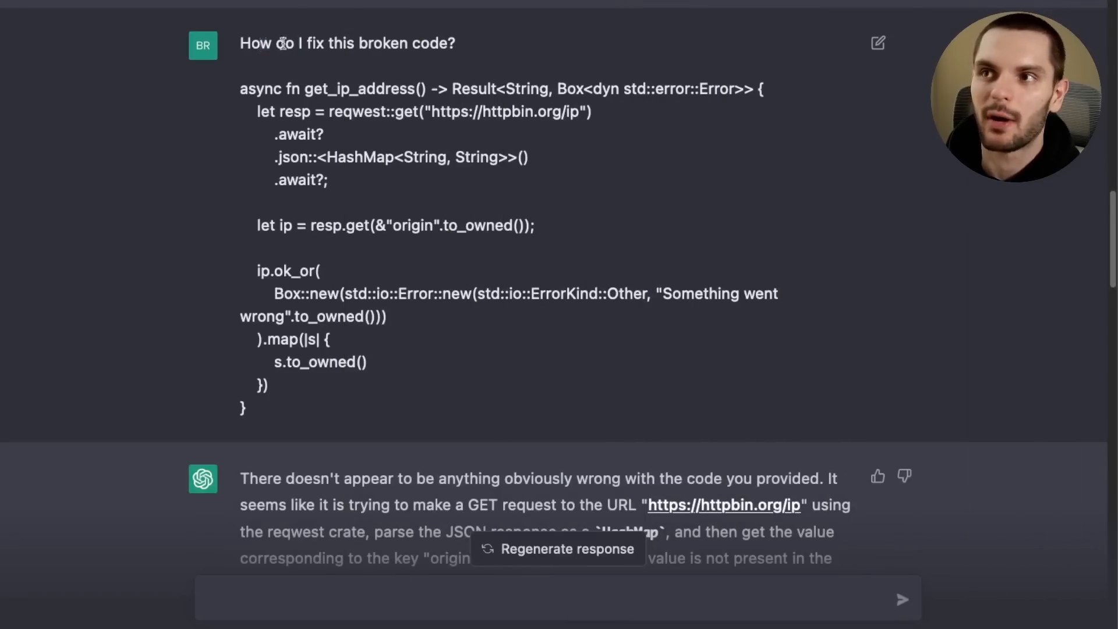
Step: Scroll the 'fix this broken code' exchange, highlighting the code and the 'nothing obviously wrong' reply
drag(241, 89, 368, 362)
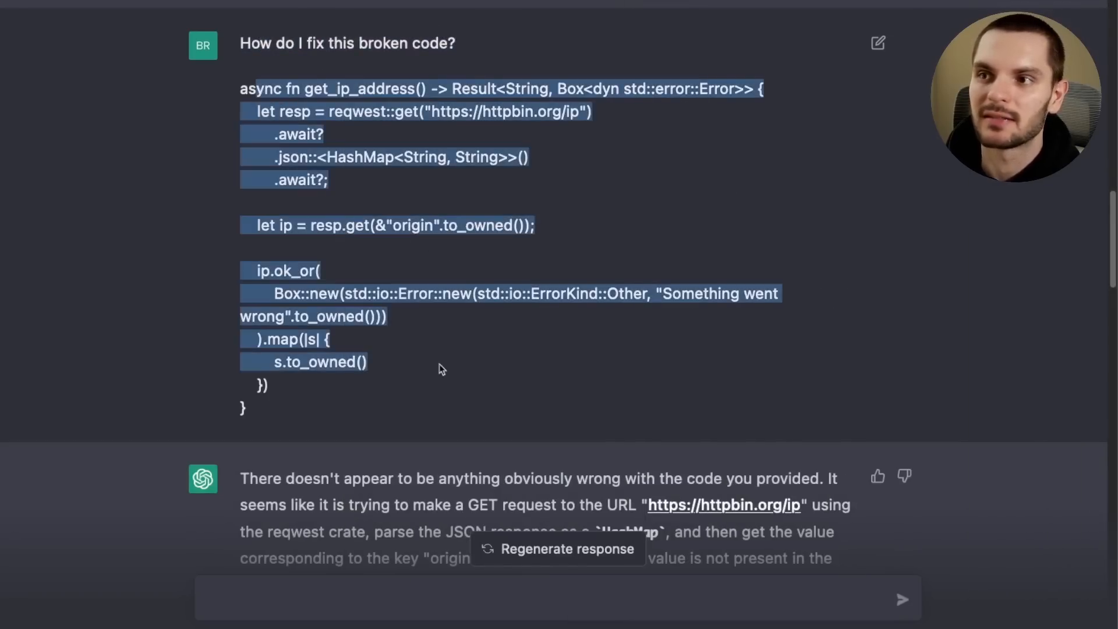
scroll(down, 3)
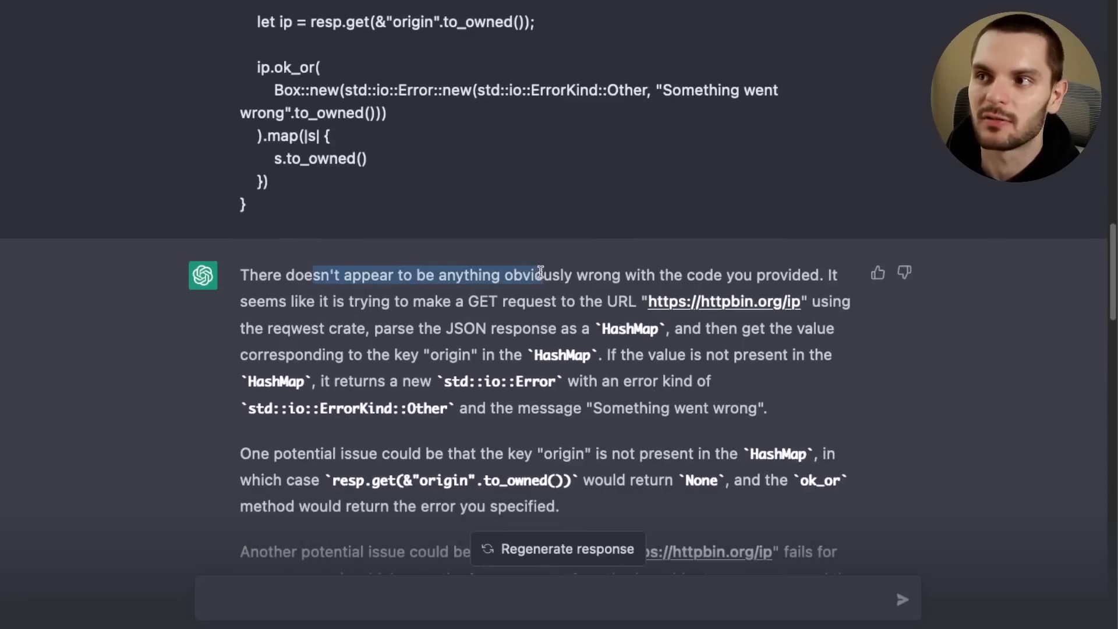
drag(538, 274, 795, 275)
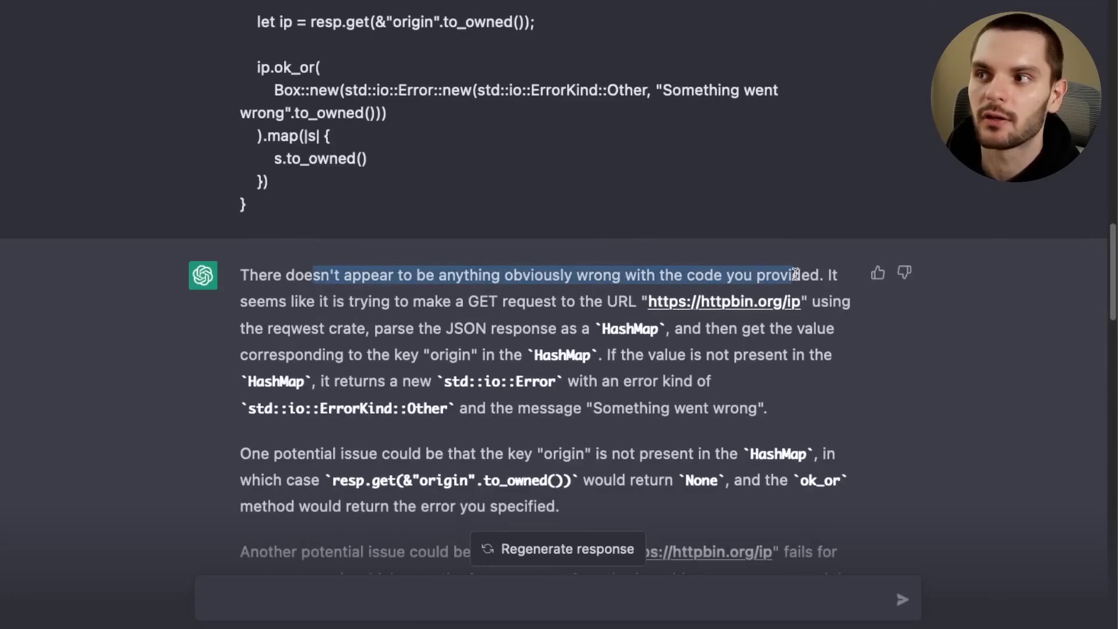
scroll(down, 3)
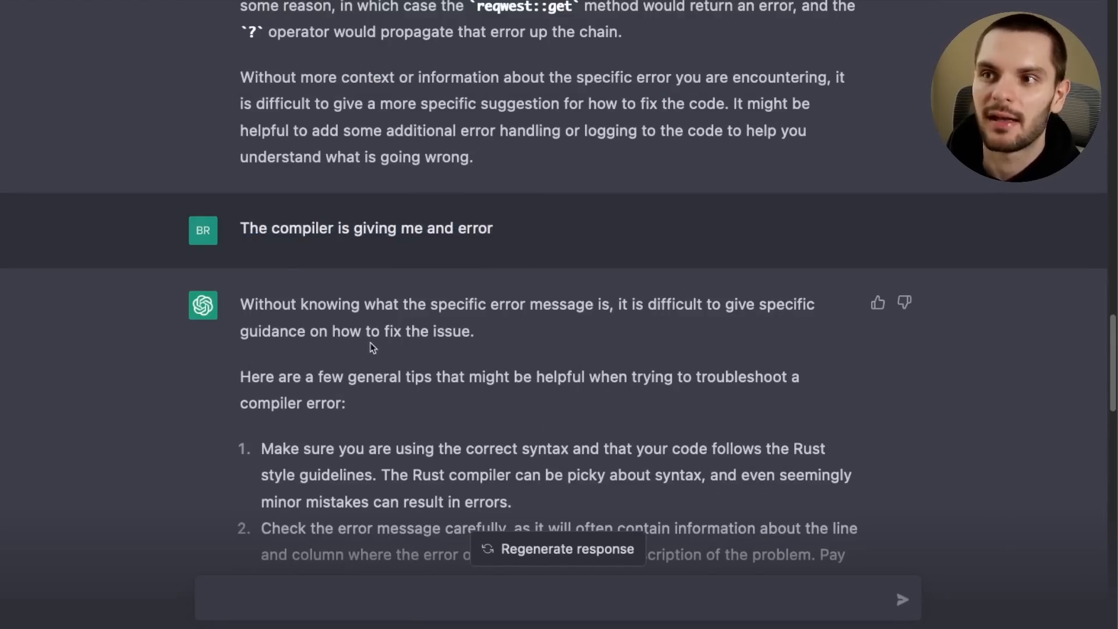
double_click(323, 304)
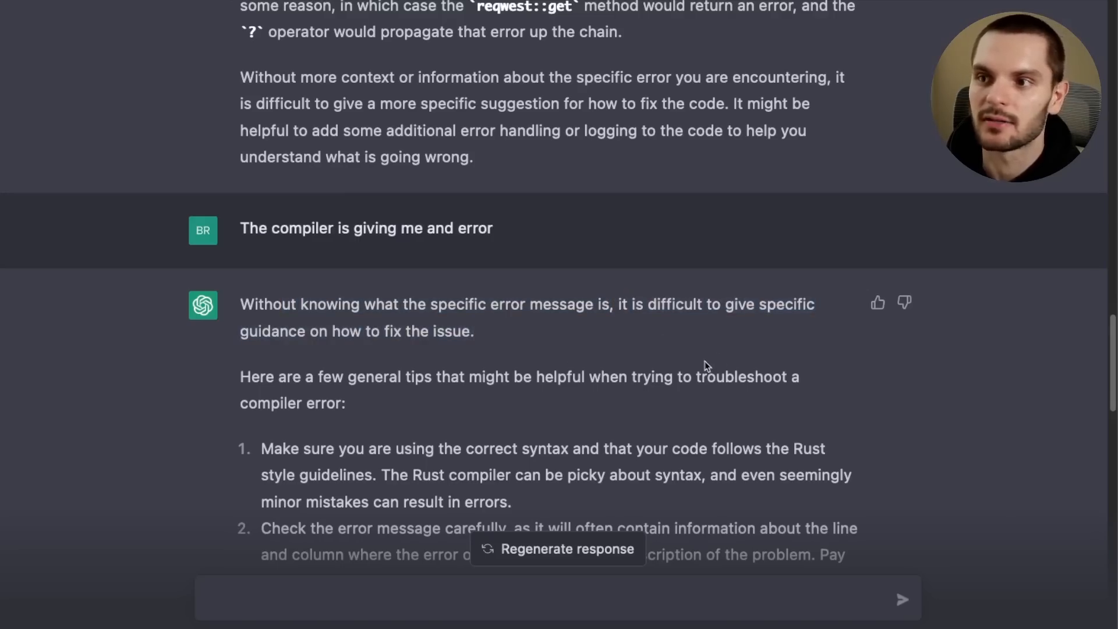
Step: Scroll to the pasted E0308 error and read the reply suggesting a boxed dyn Error
scroll(down, 3)
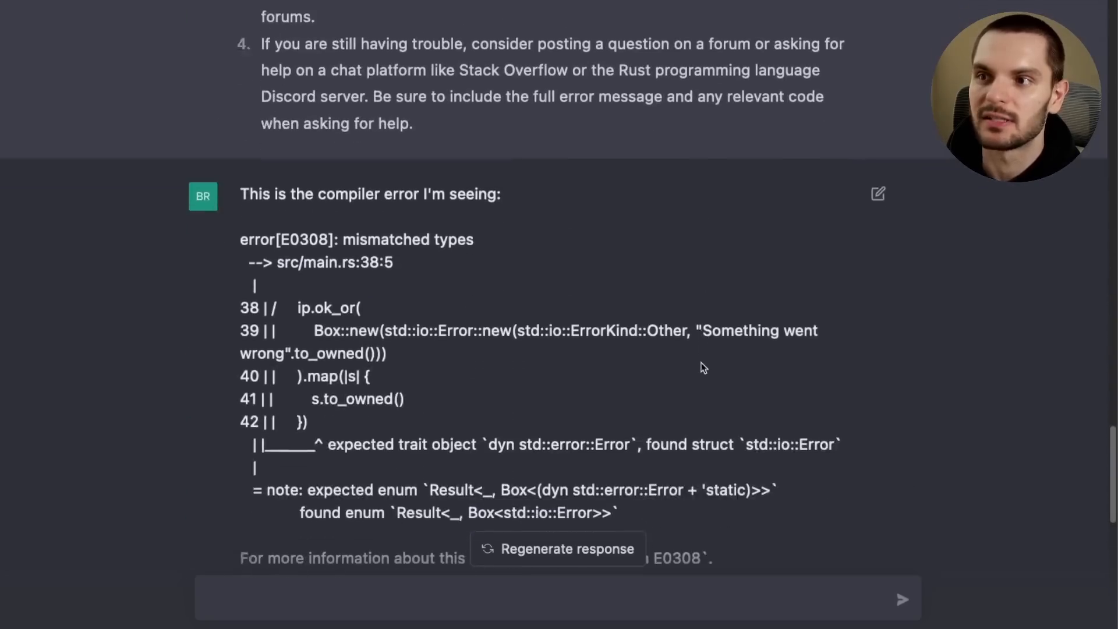
scroll(down, 3)
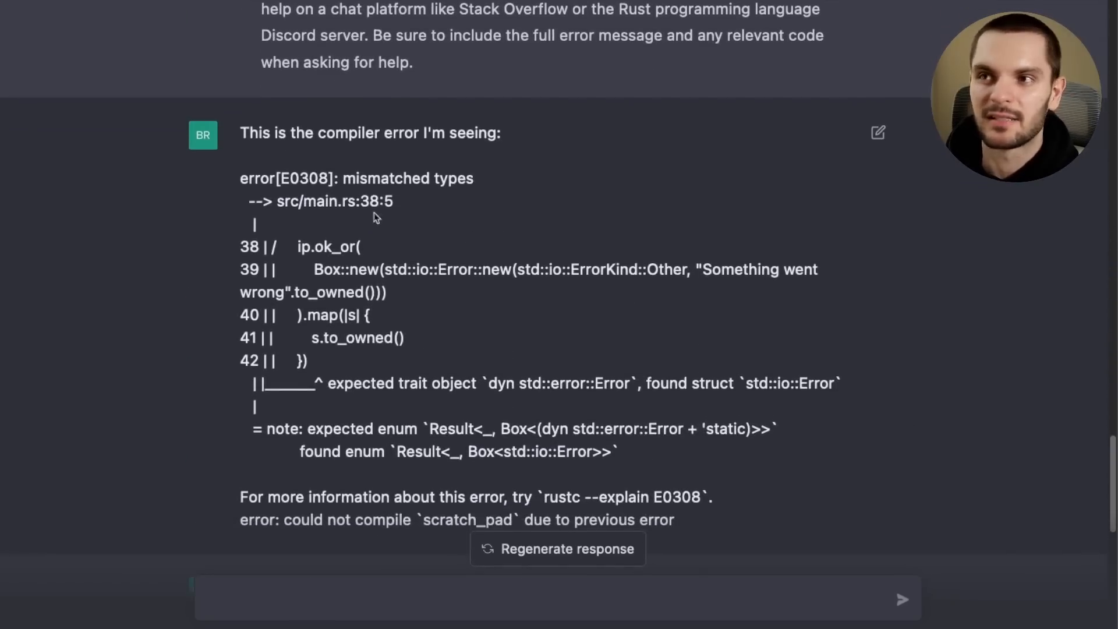
mouse_move(403, 205)
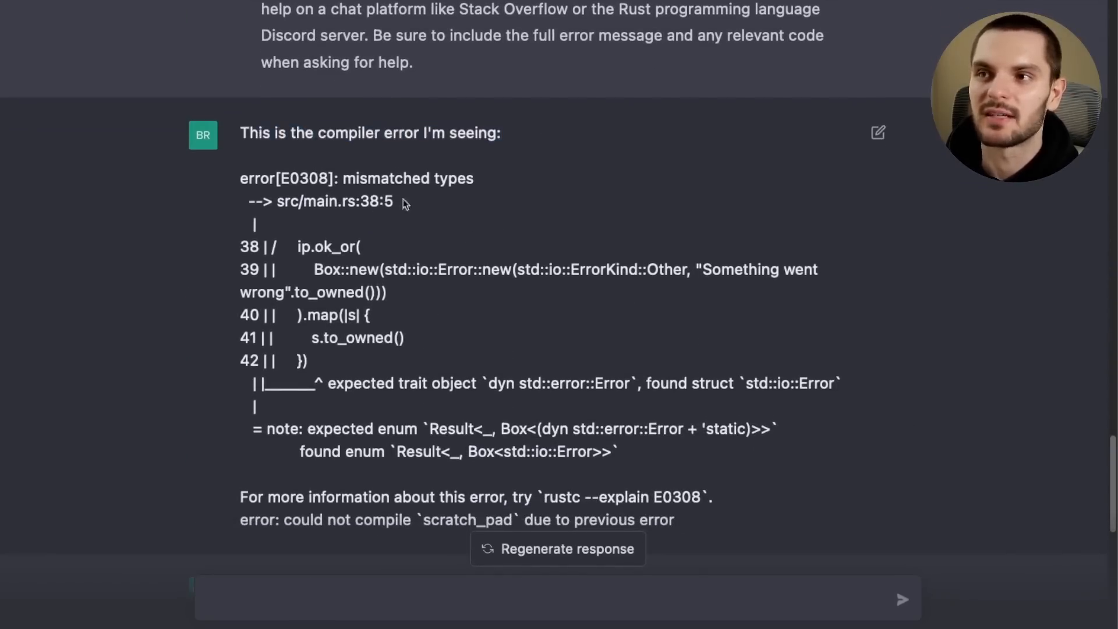
drag(240, 177, 713, 496)
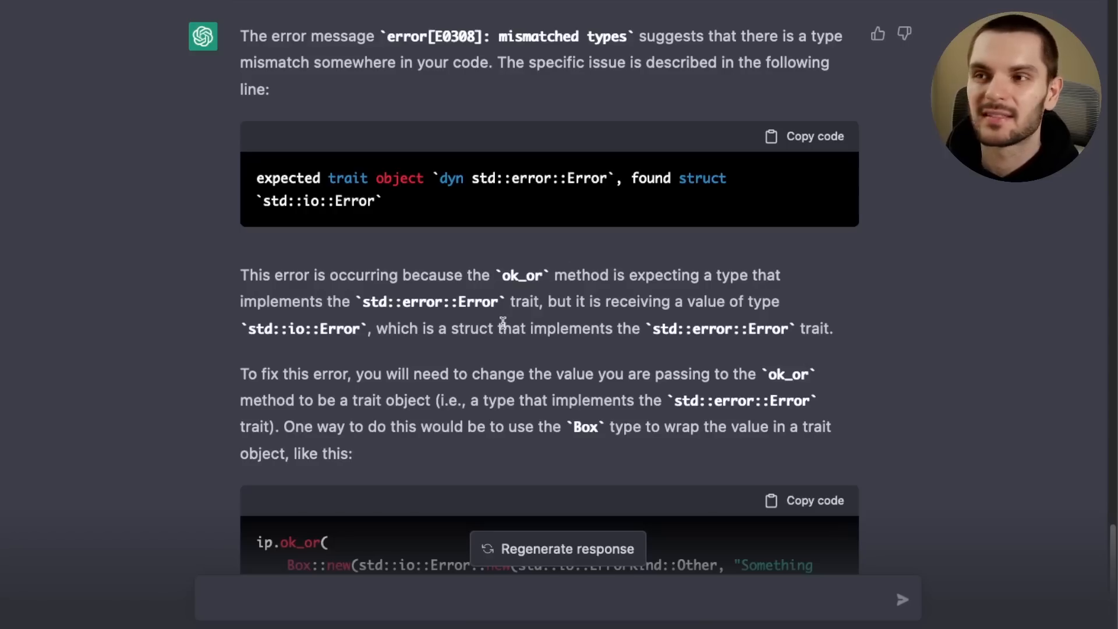
mouse_move(410, 217)
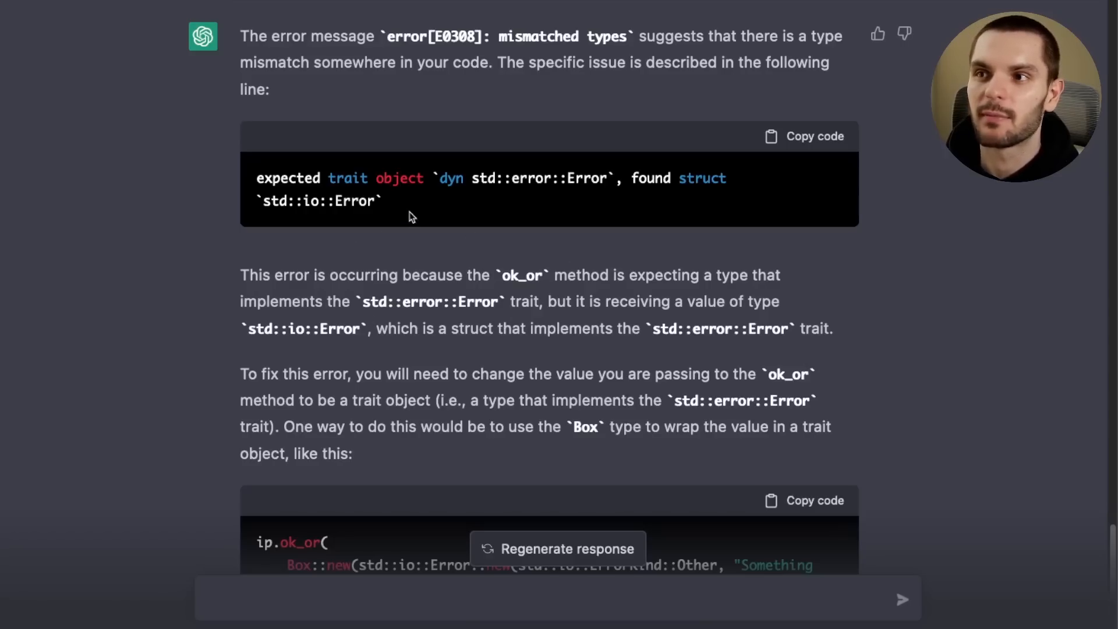
scroll(down, 3)
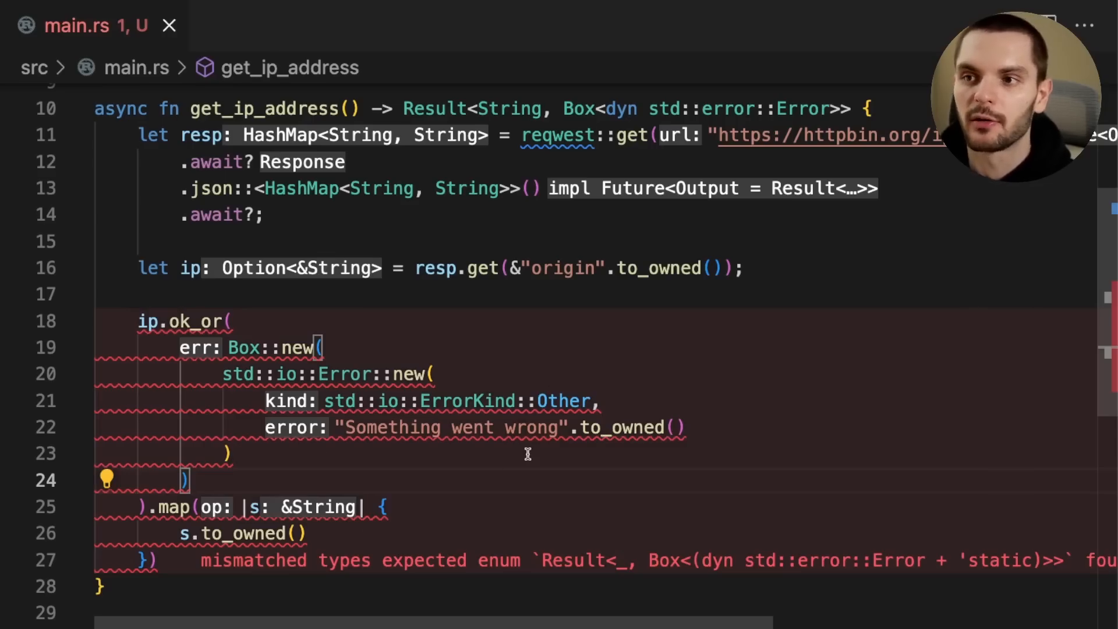
Step: Append 'as Box<dyn std::error::Error>' after the Box::new argument of ok_or
text(as Box<dyn std::error::Error>)
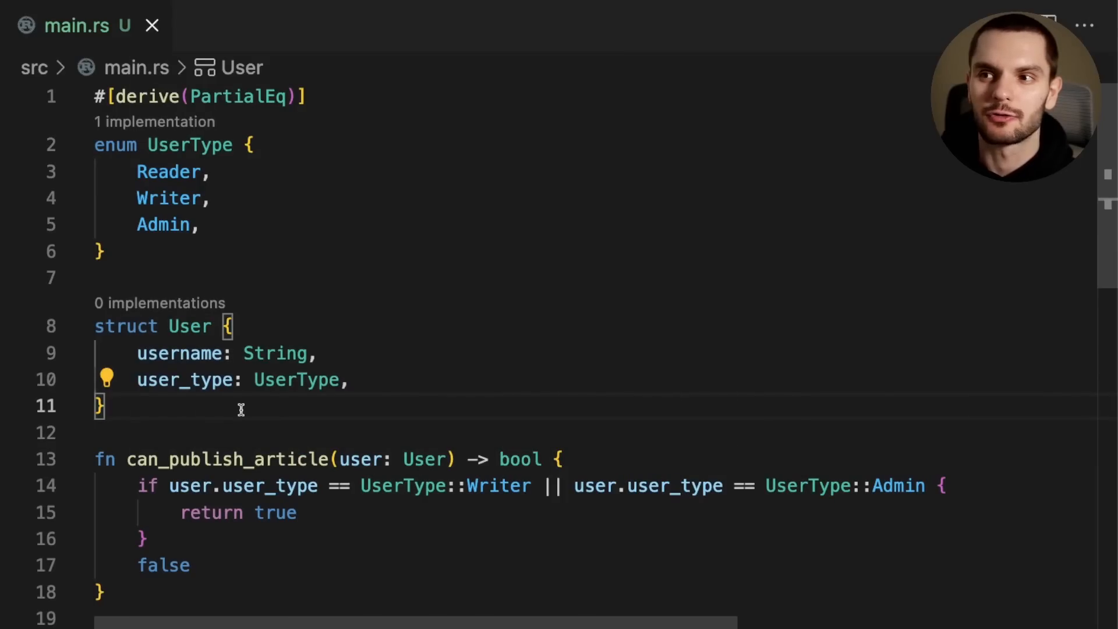
double_click(180, 353)
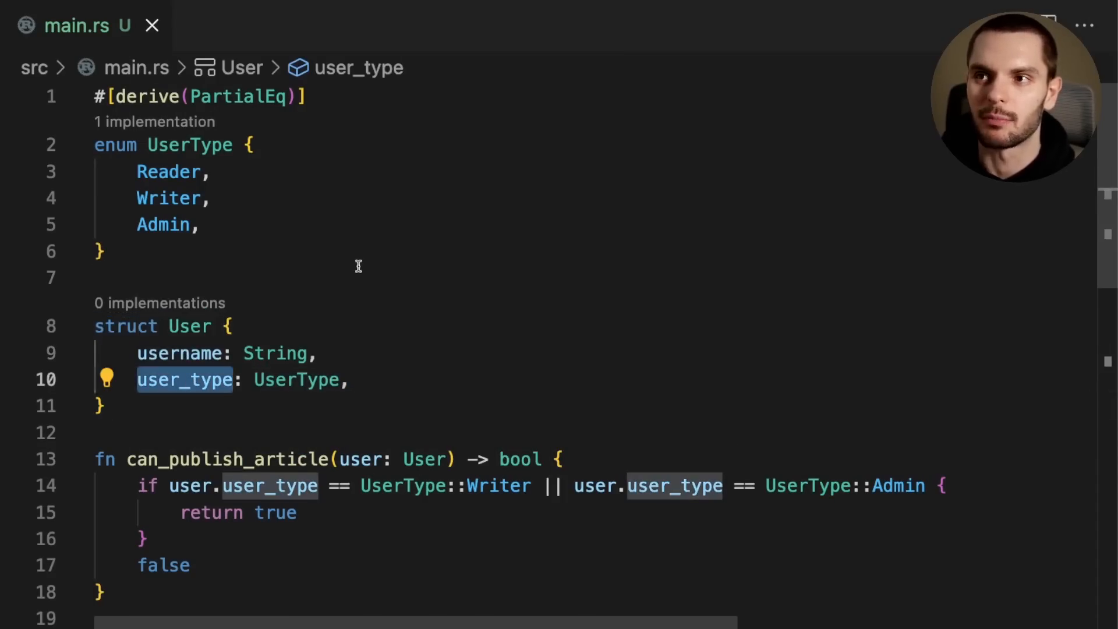
click(189, 197)
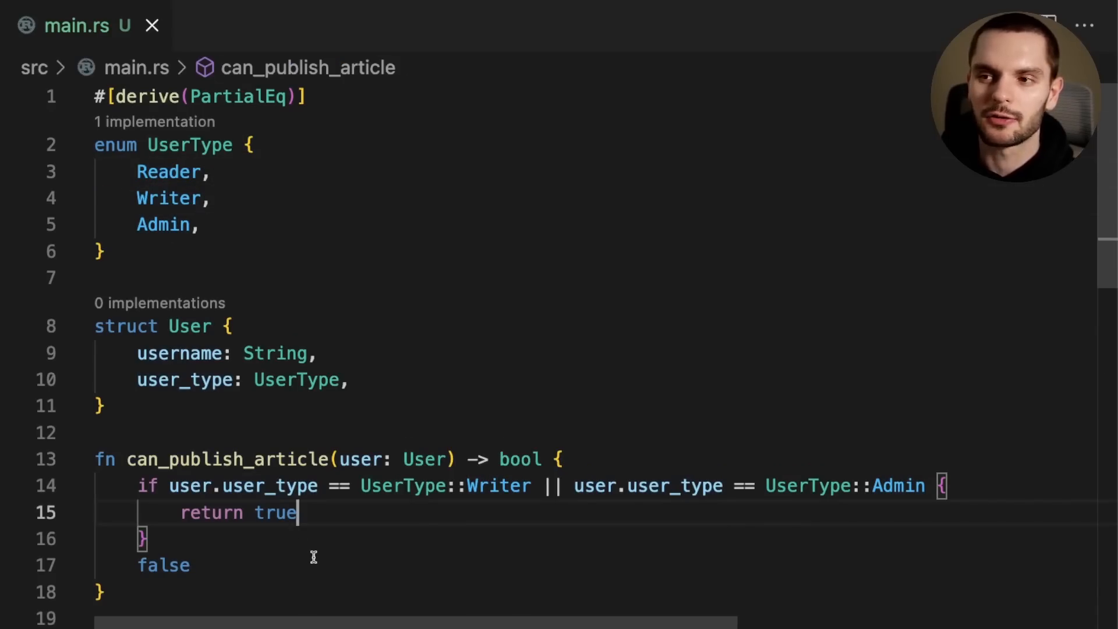
double_click(227, 460)
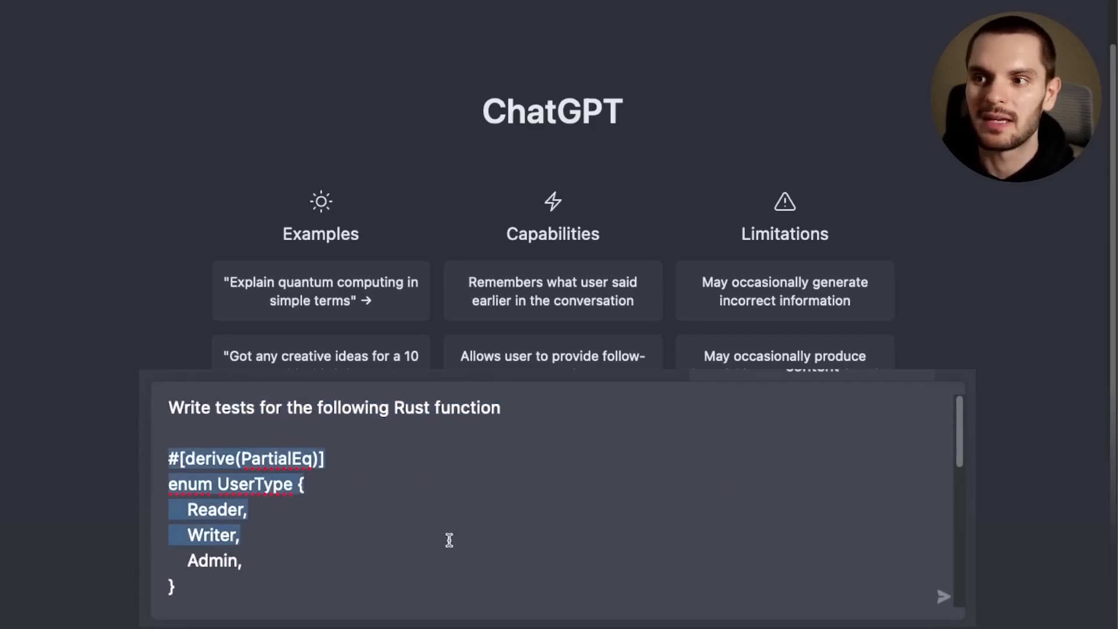
Step: Review the generated test_can_publish_article assertions for Reader, Writer and Admin users
scroll(down, 3)
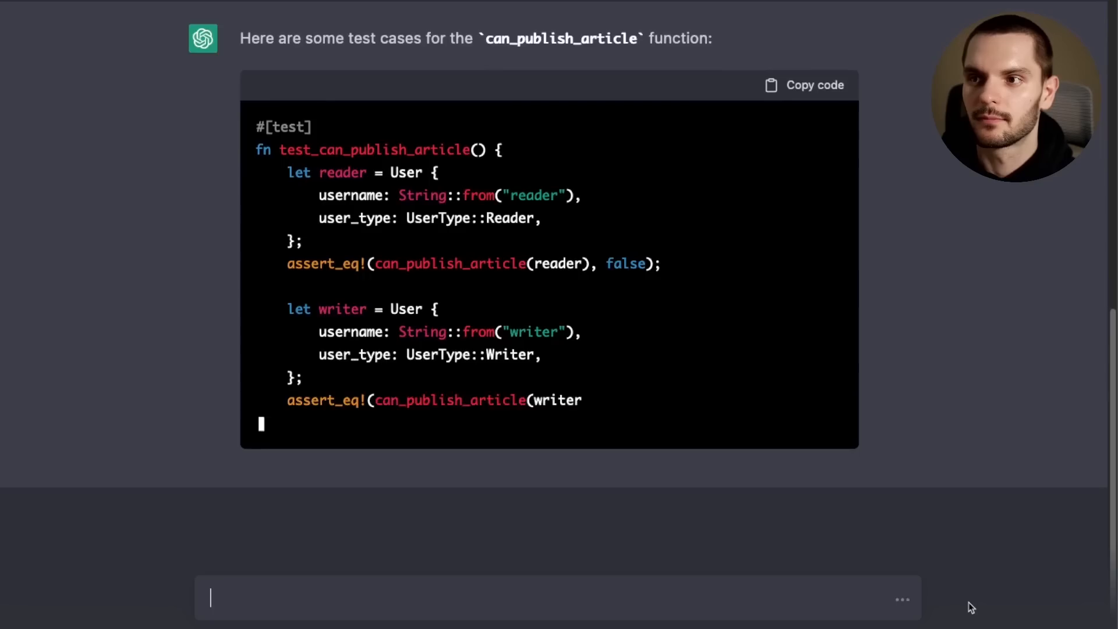
scroll(down, 3)
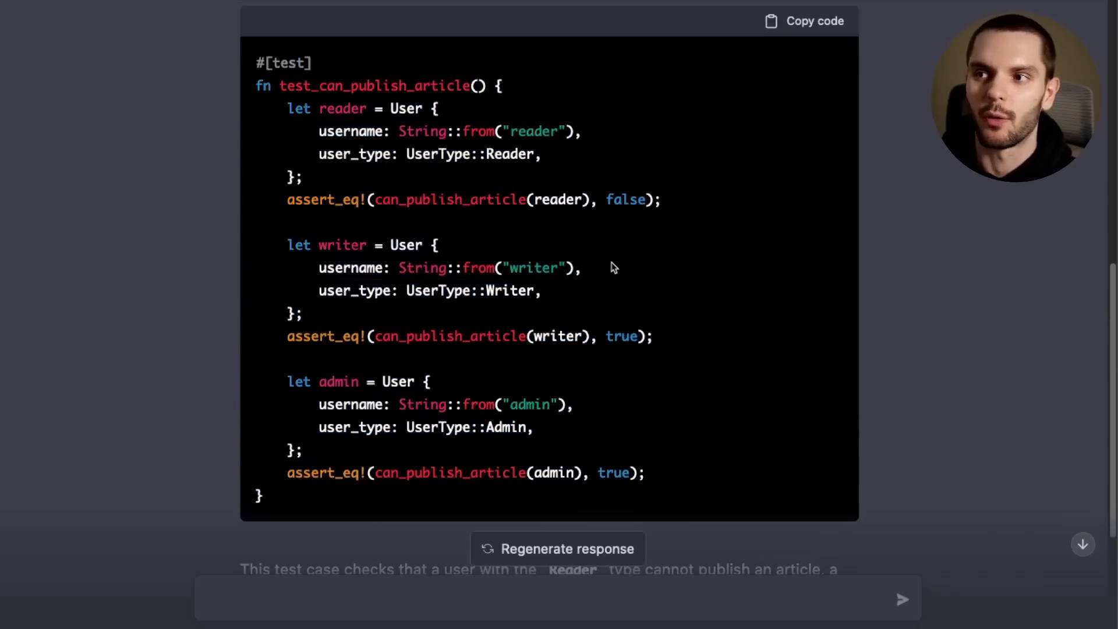
triple_click(473, 199)
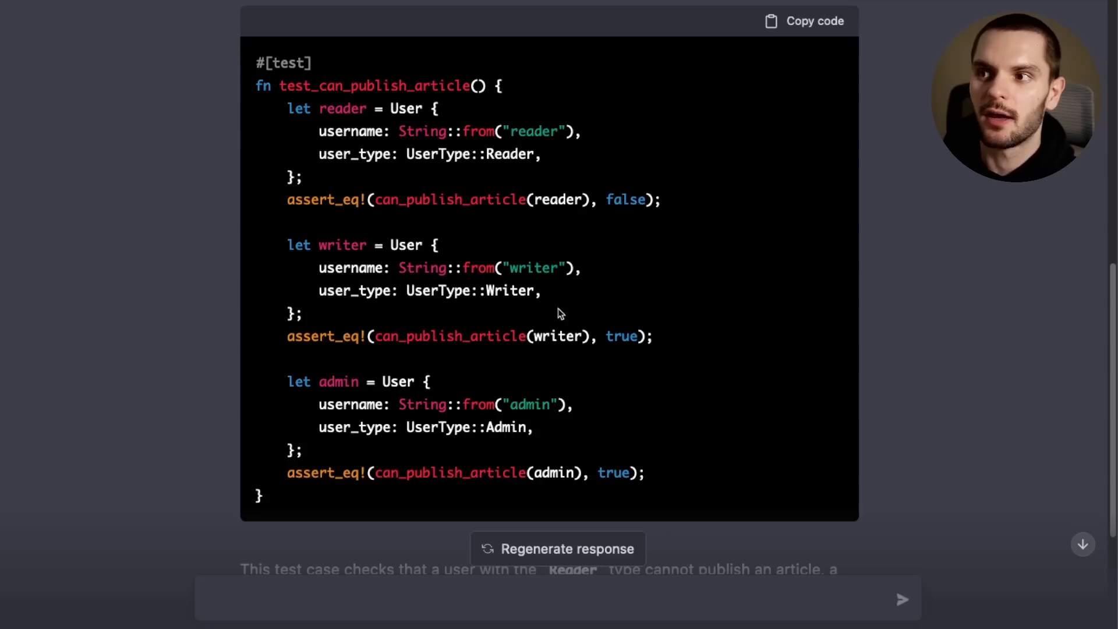
mouse_move(641, 484)
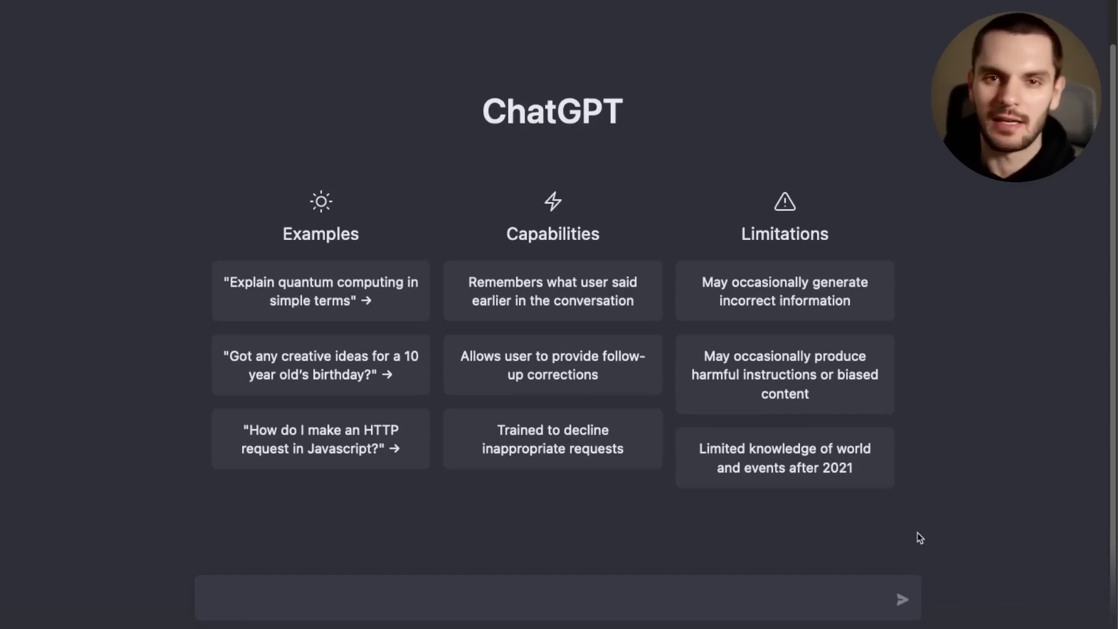
Step: Ask 'What are some beginner friendly Rust project ideas?' and read the five suggestions
text(What are some beginner friendly Rust project ideas?)
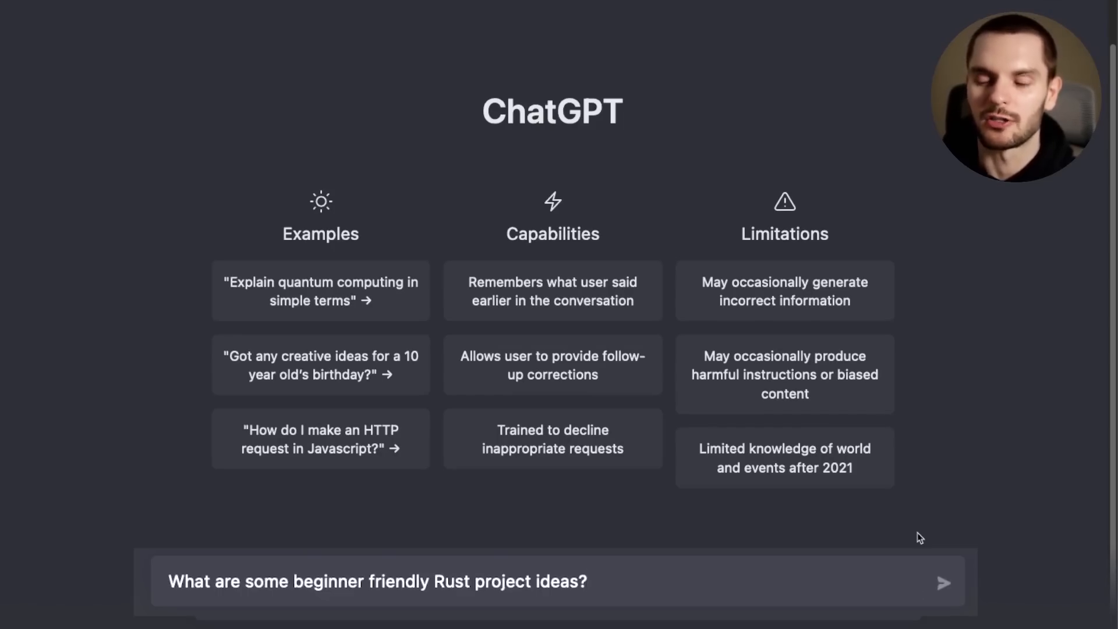
click(942, 582)
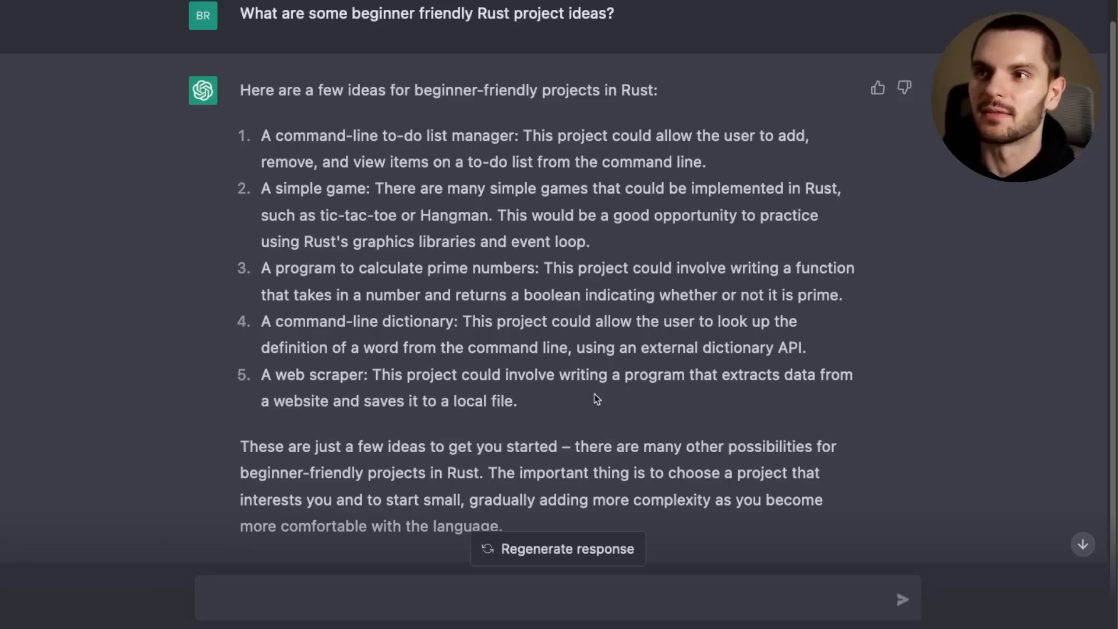
drag(292, 136, 513, 136)
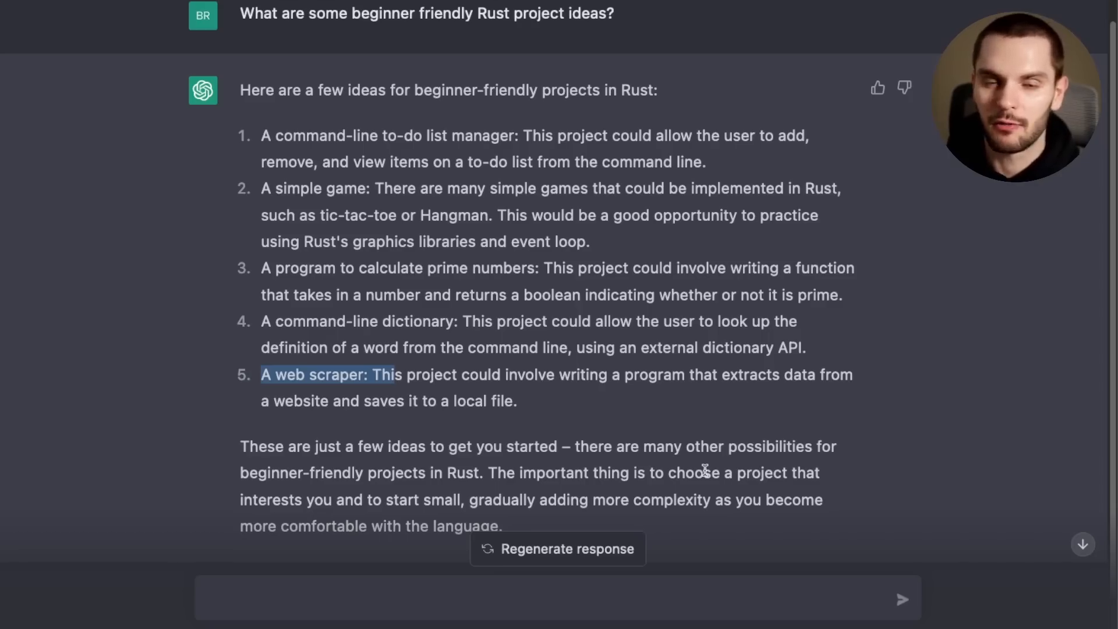
scroll(down, 3)
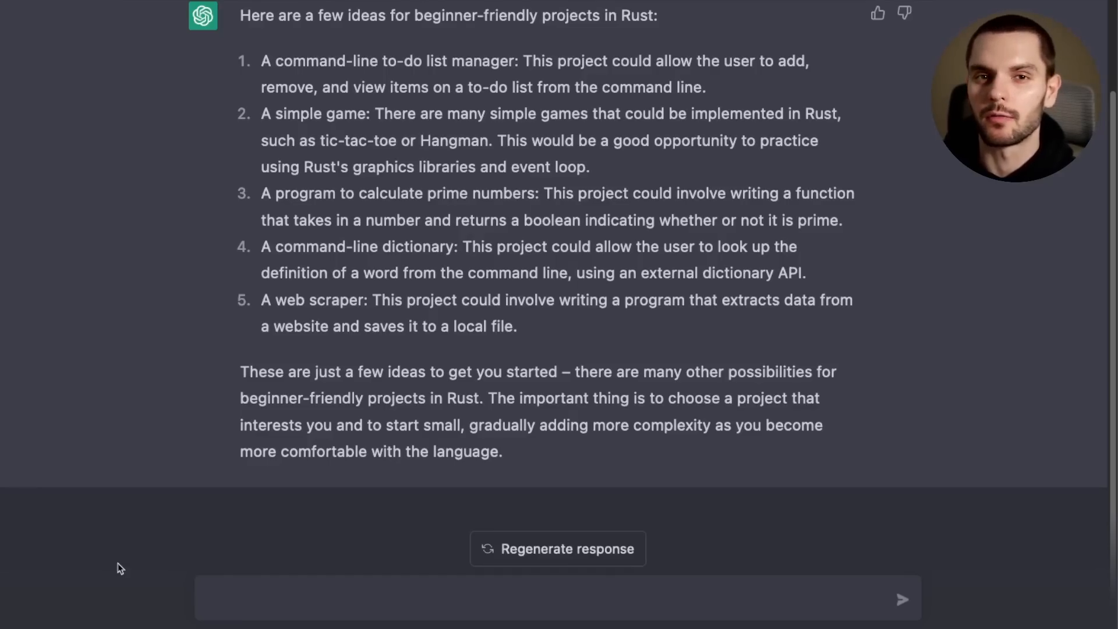
Step: Ask 'How to create a CRUD API in Rust for blog posts using the Rocket framework' and read the routes
click(301, 597)
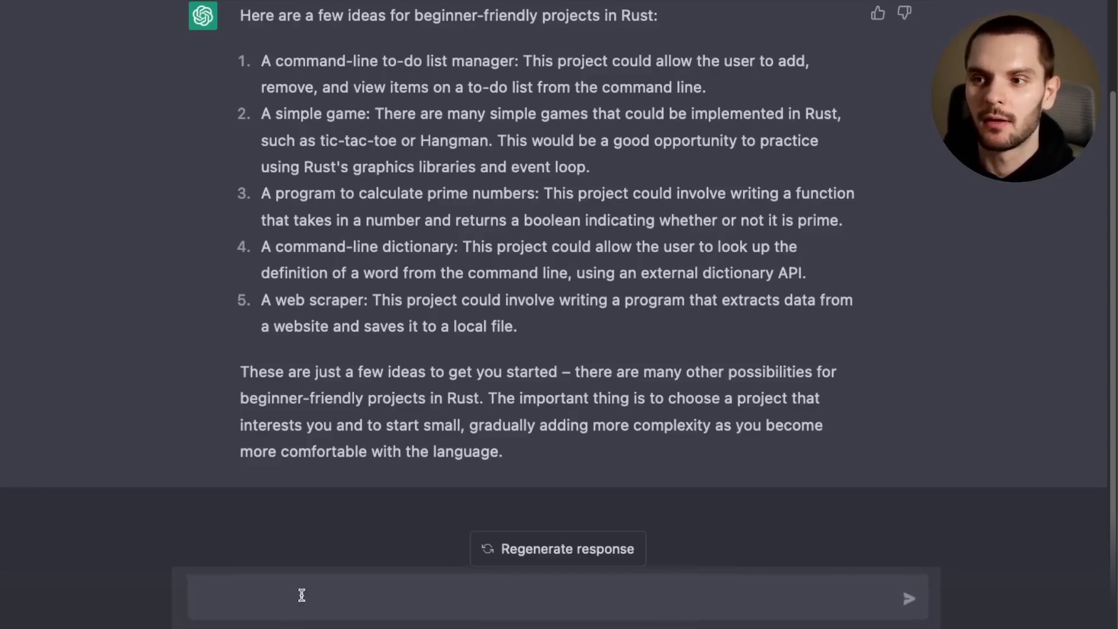
text(How to create a CRUD API in Rust for blog posts using the Rocket framework)
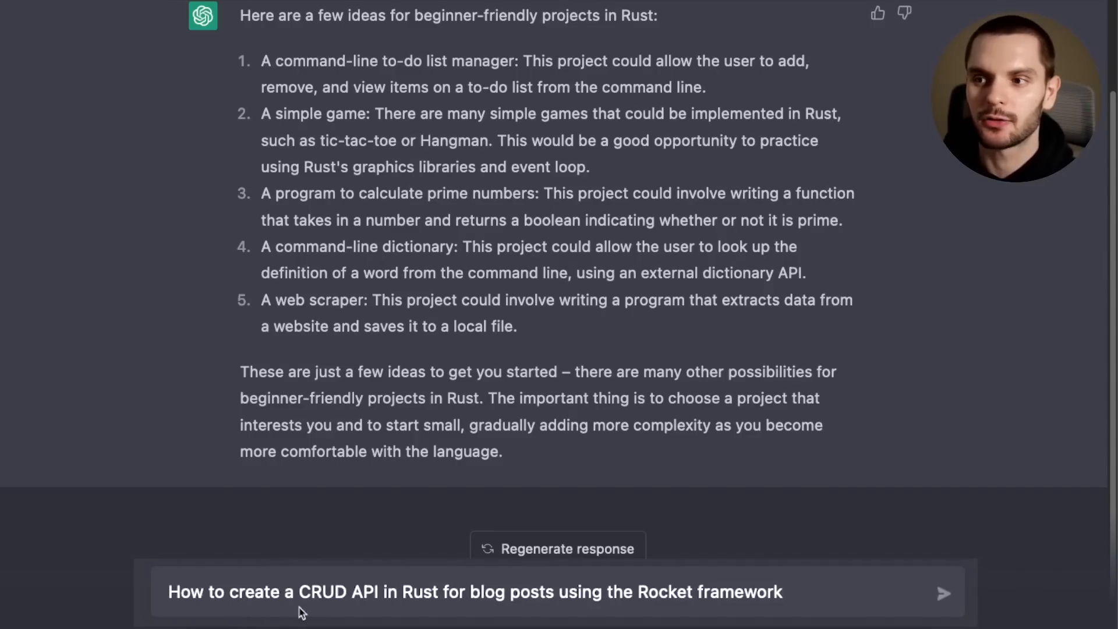
mouse_move(442, 620)
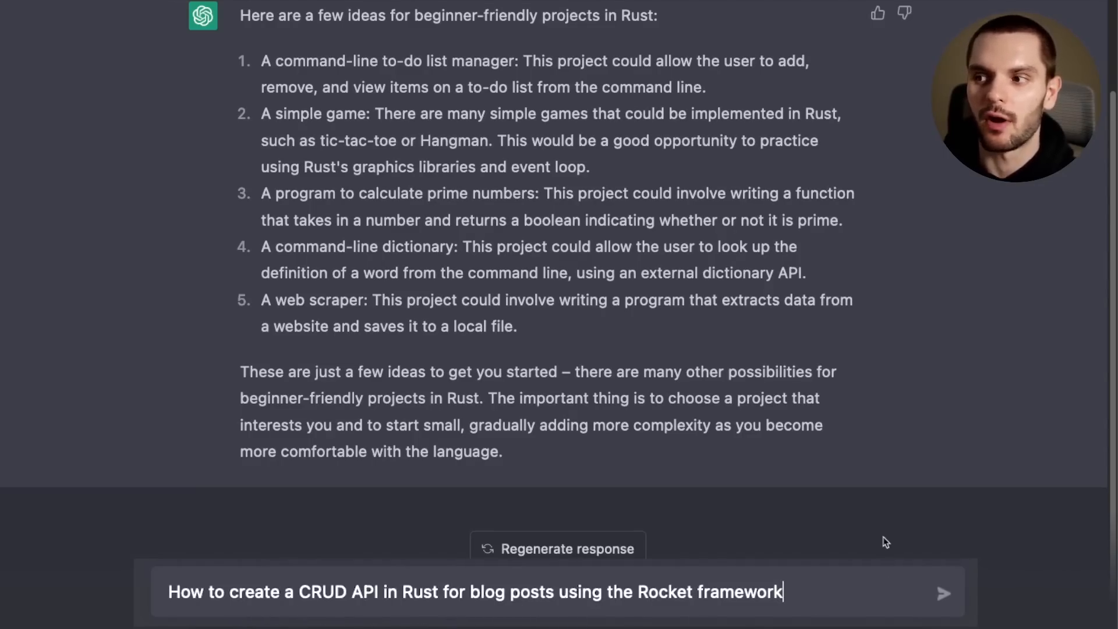
click(942, 593)
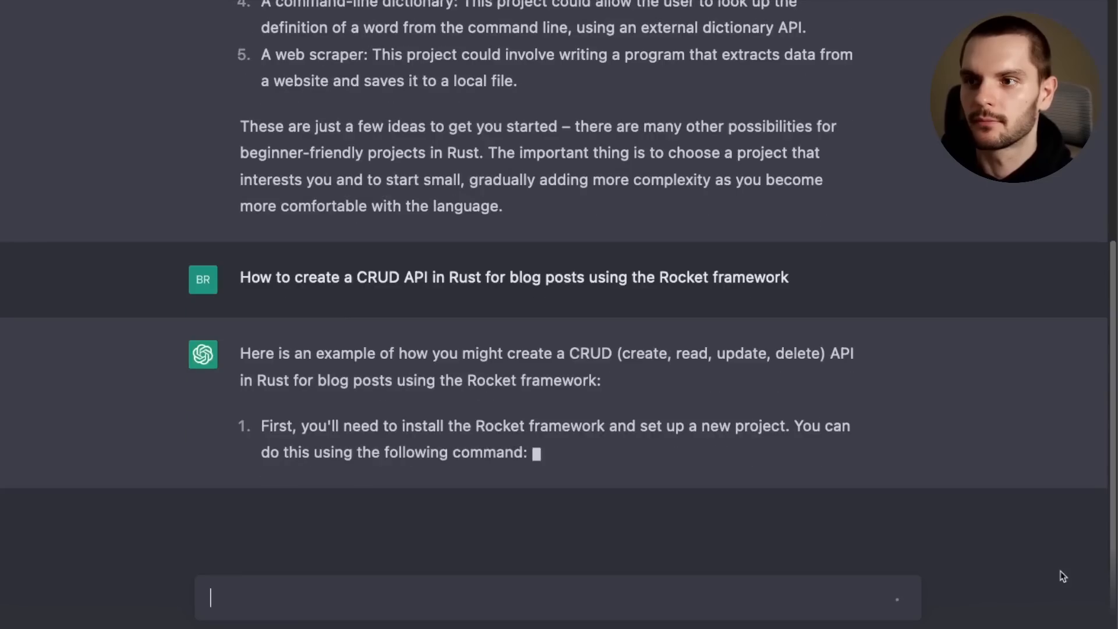
scroll(down, 3)
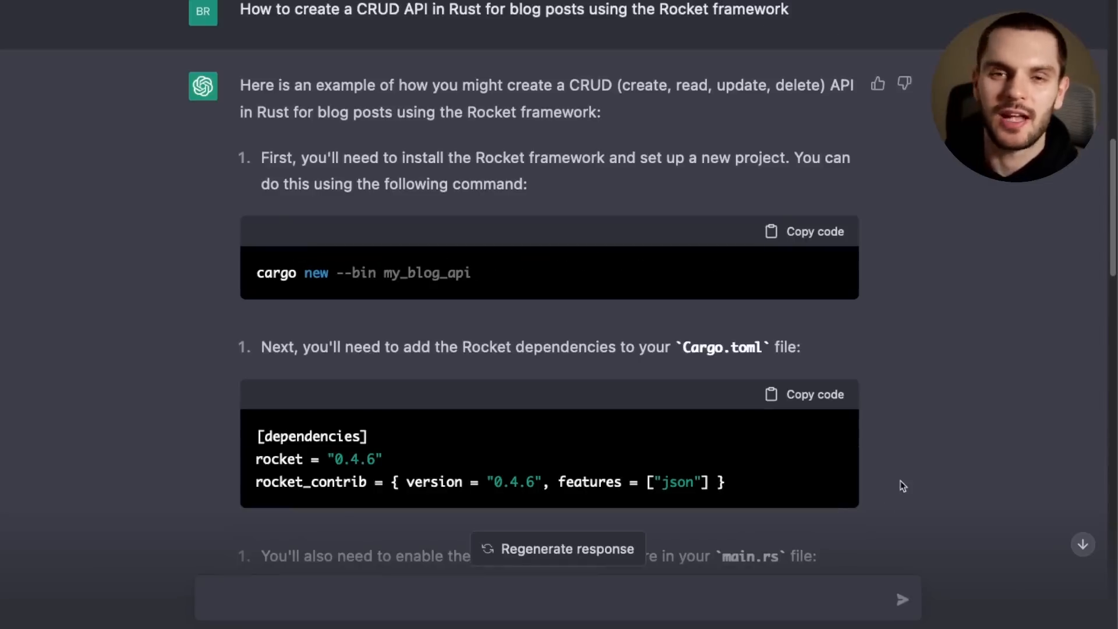
scroll(down, 3)
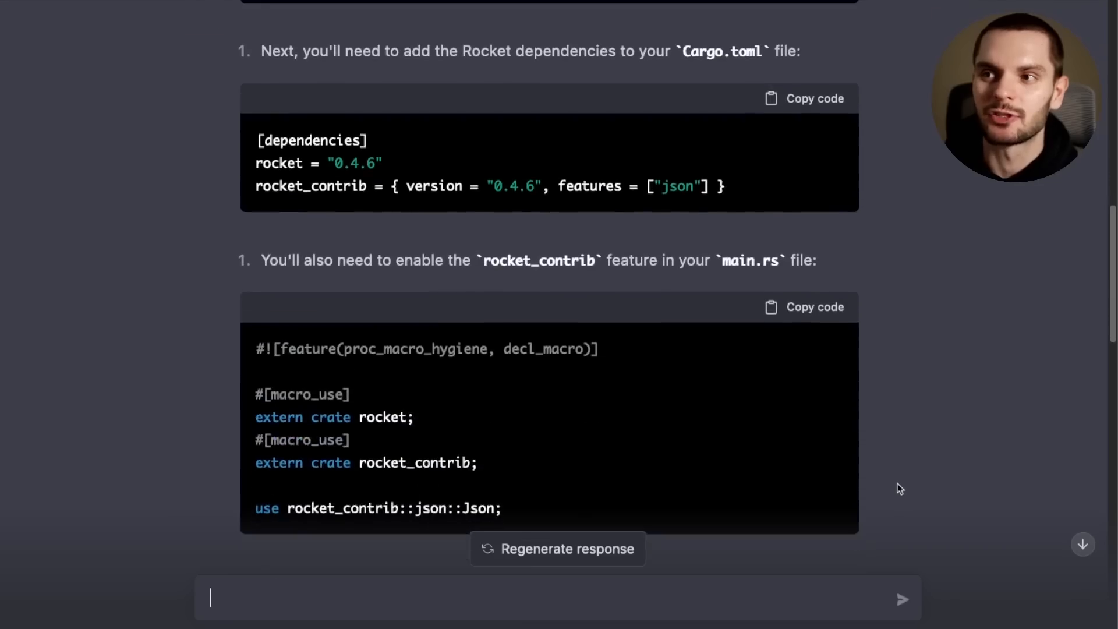
scroll(down, 3)
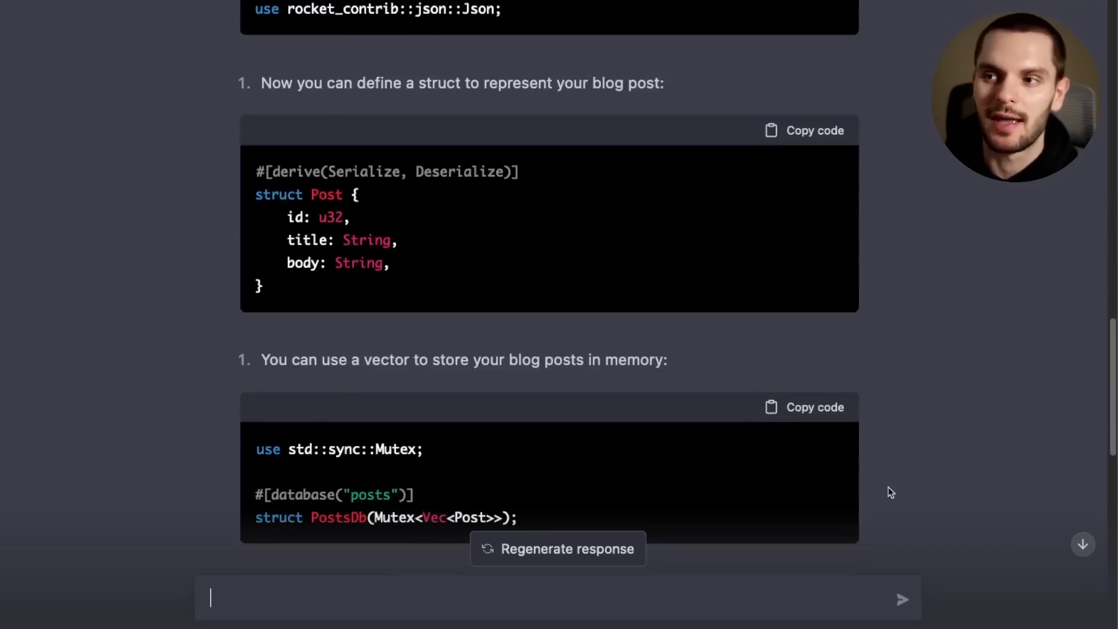
scroll(down, 3)
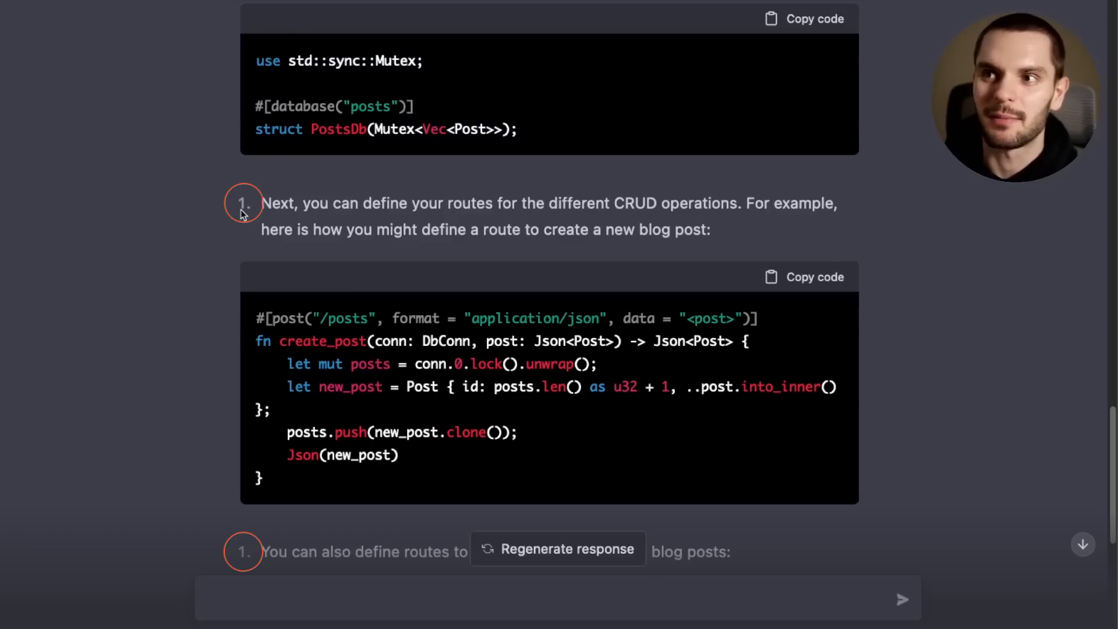
scroll(down, 3)
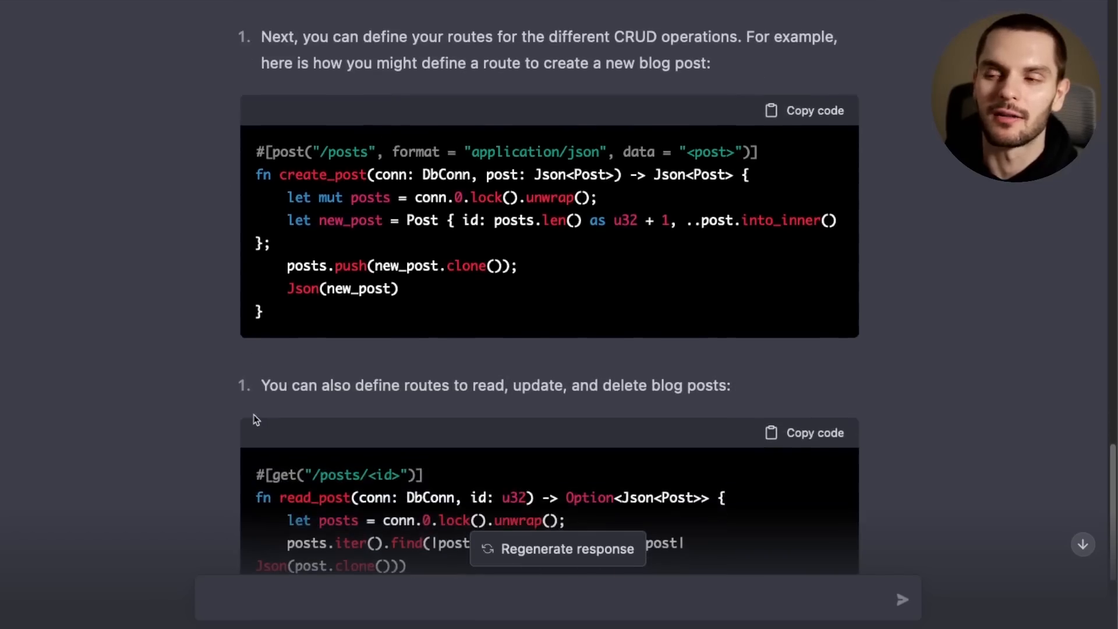
scroll(down, 3)
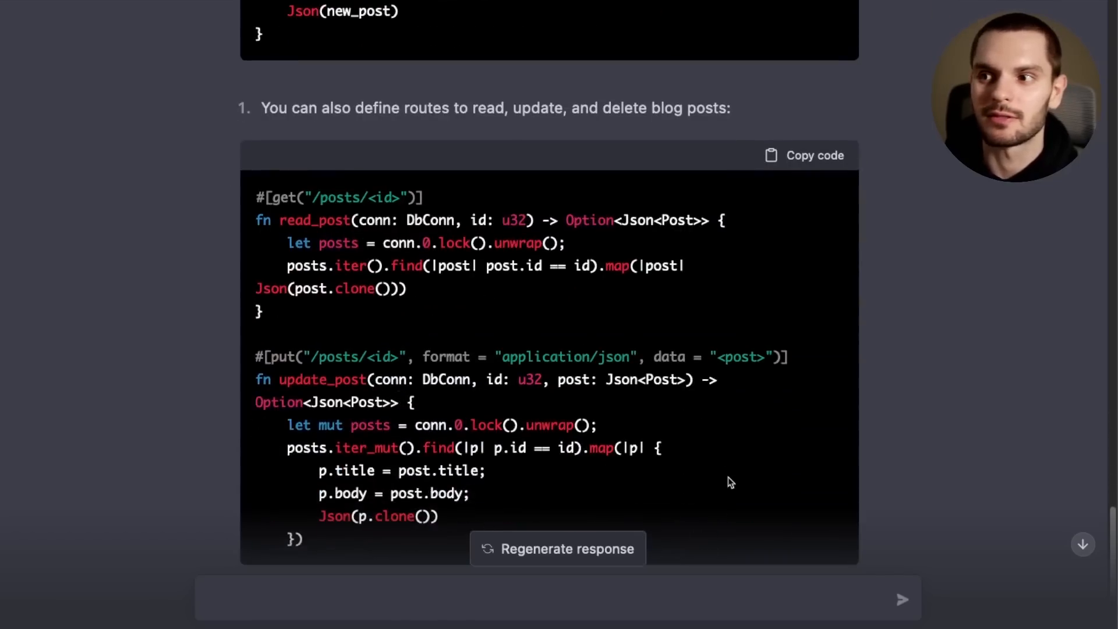